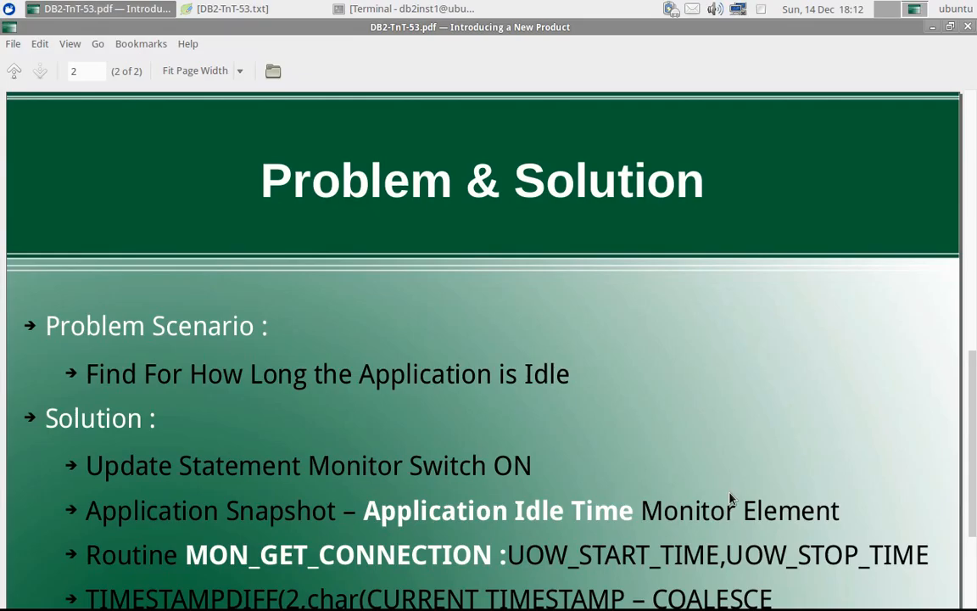
mouse_move(965, 33)
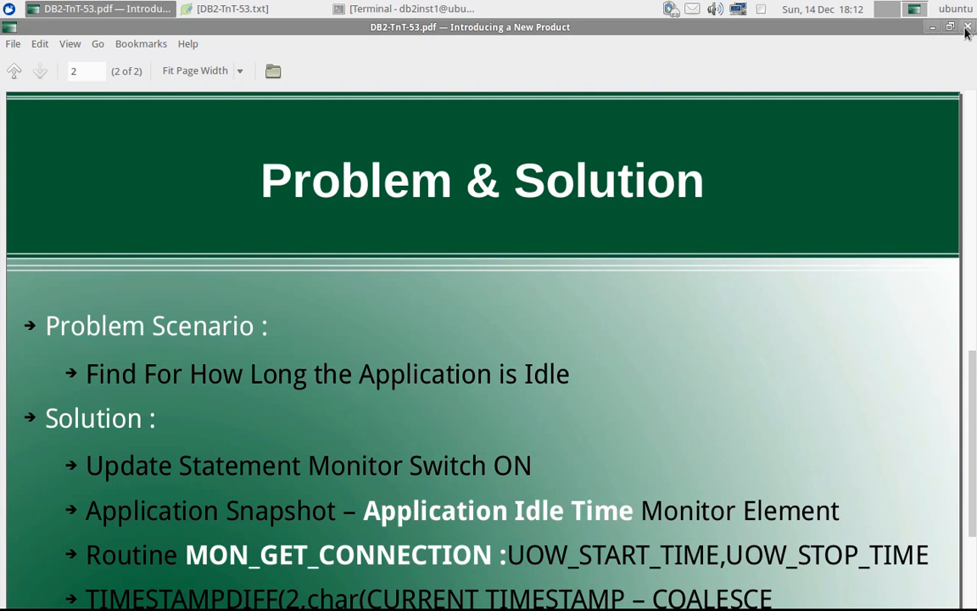
Step: Bring the first DB2 session forward and enter 'db2 list tables' from the notes
left_click(966, 27)
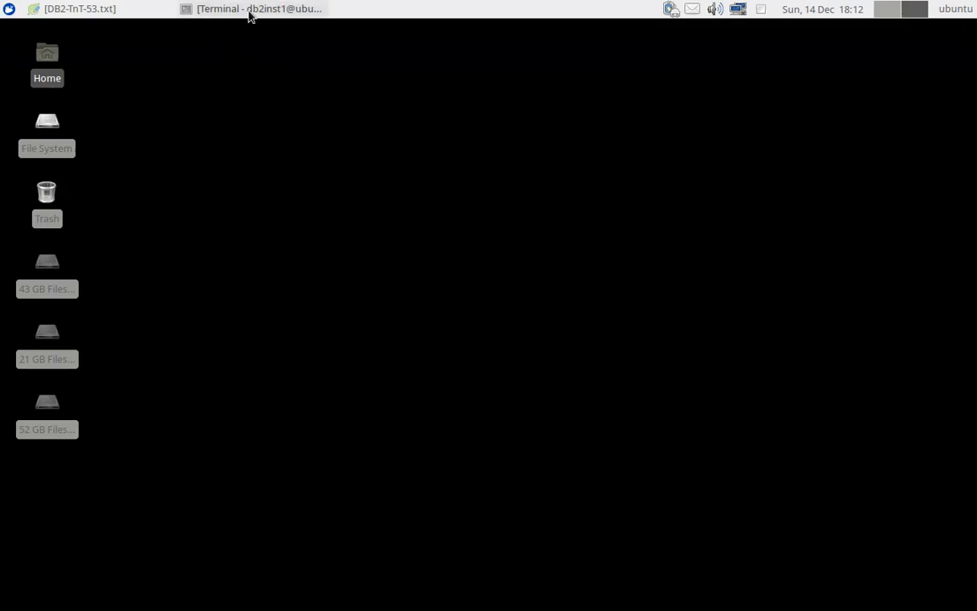
left_click(258, 9)
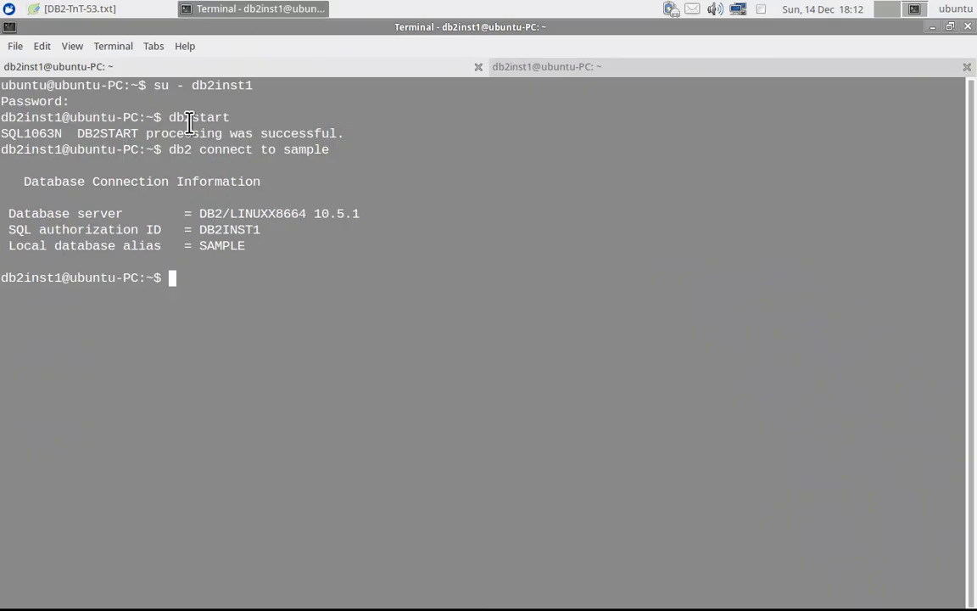
mouse_move(237, 213)
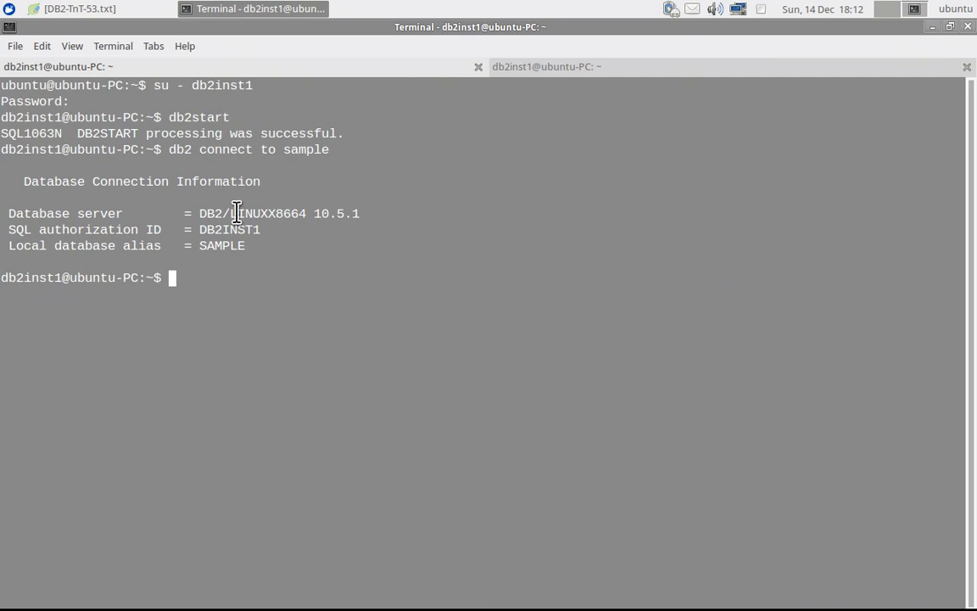
left_click(76, 7)
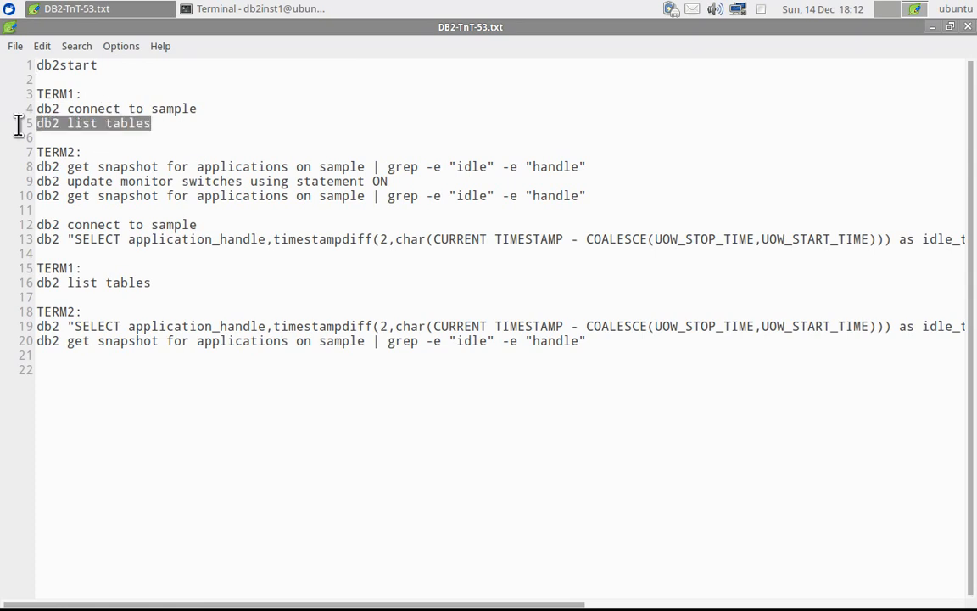
left_click(254, 10)
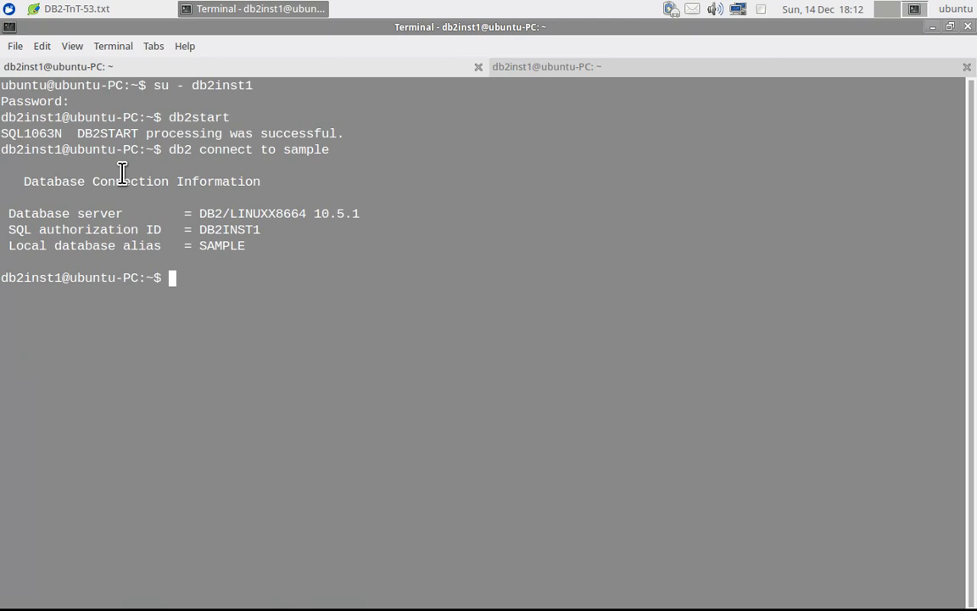
type("db2 list tables")
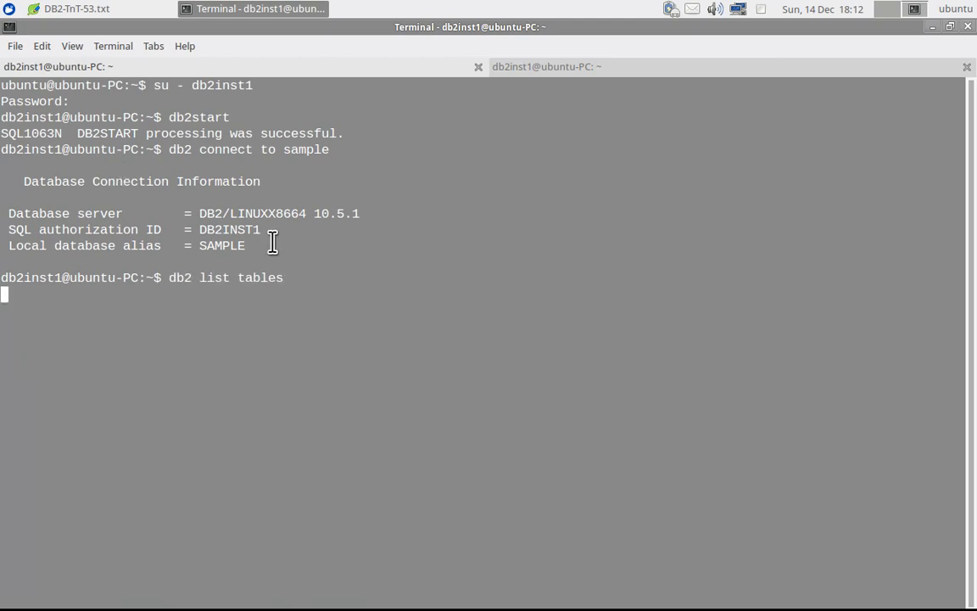
mouse_move(229, 65)
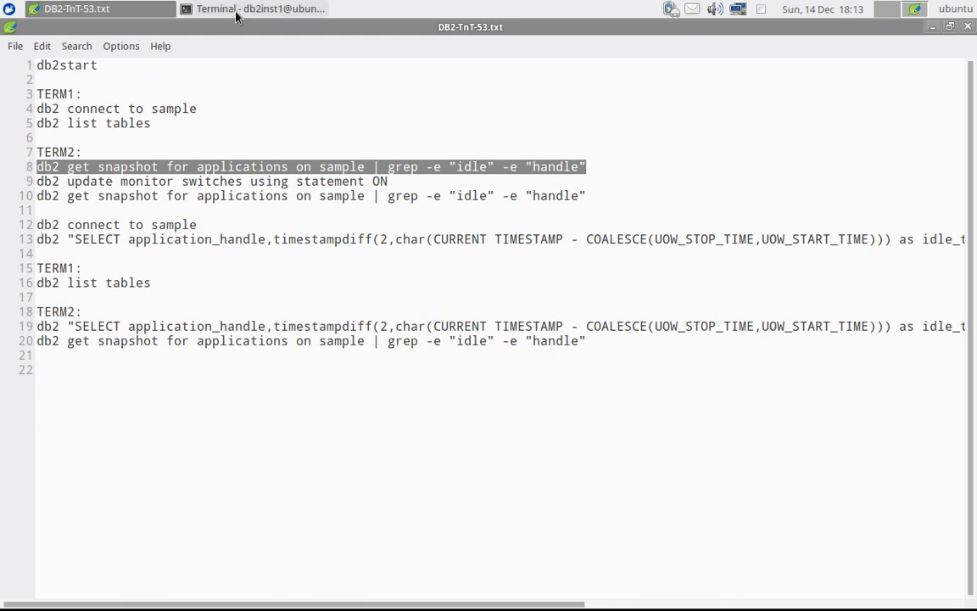
Step: Run the application snapshot grep in the second session, listing idle times as Not Collected
left_click(254, 9)
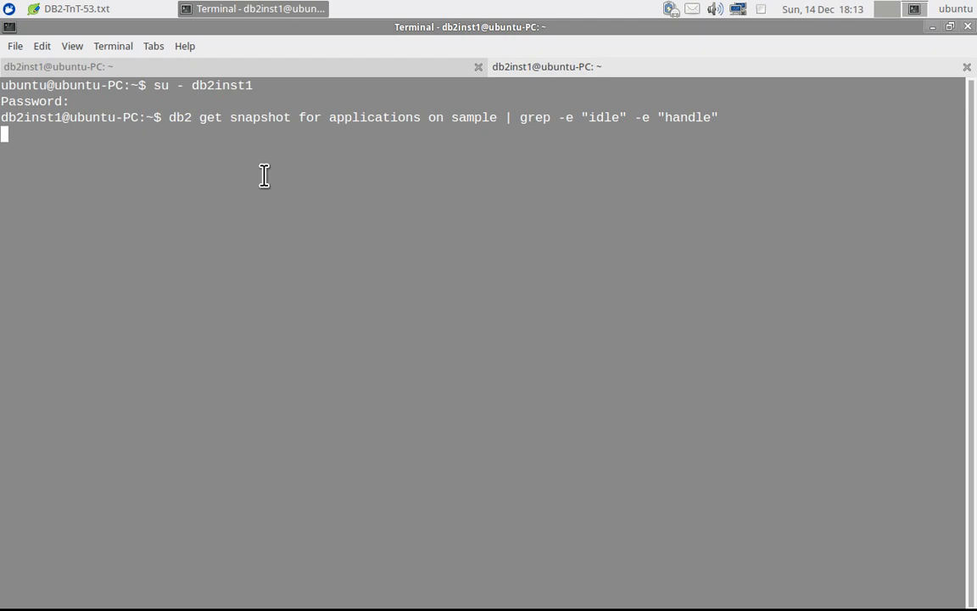
key("Return")
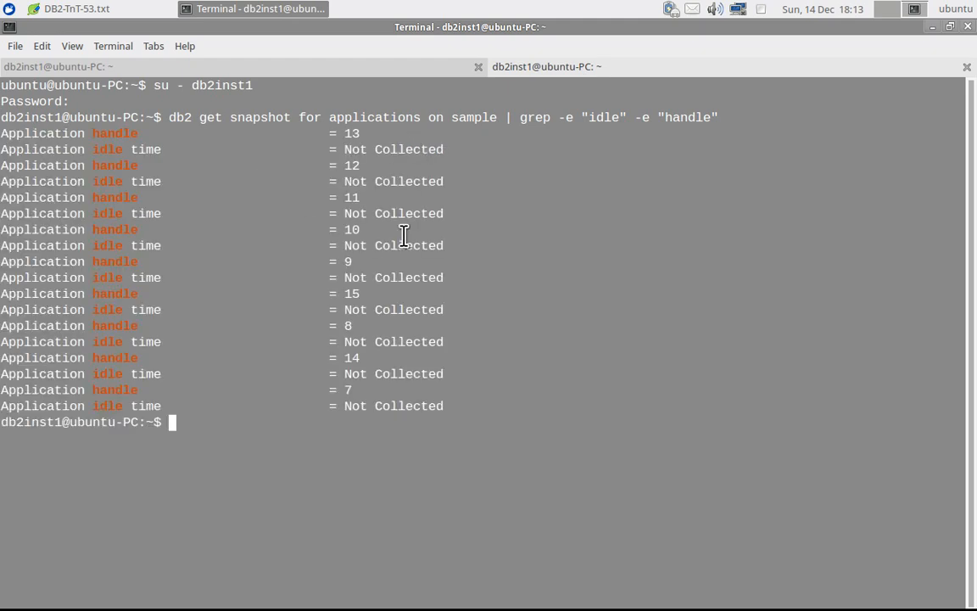
left_click(76, 9)
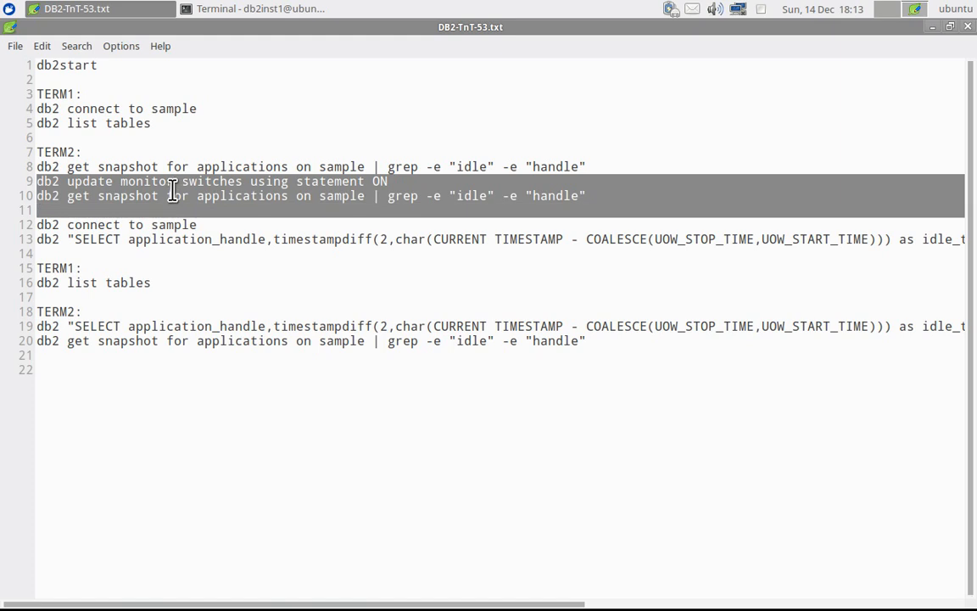
Step: Return to the second terminal session to rerun the snapshot idle-time checks
left_click(254, 9)
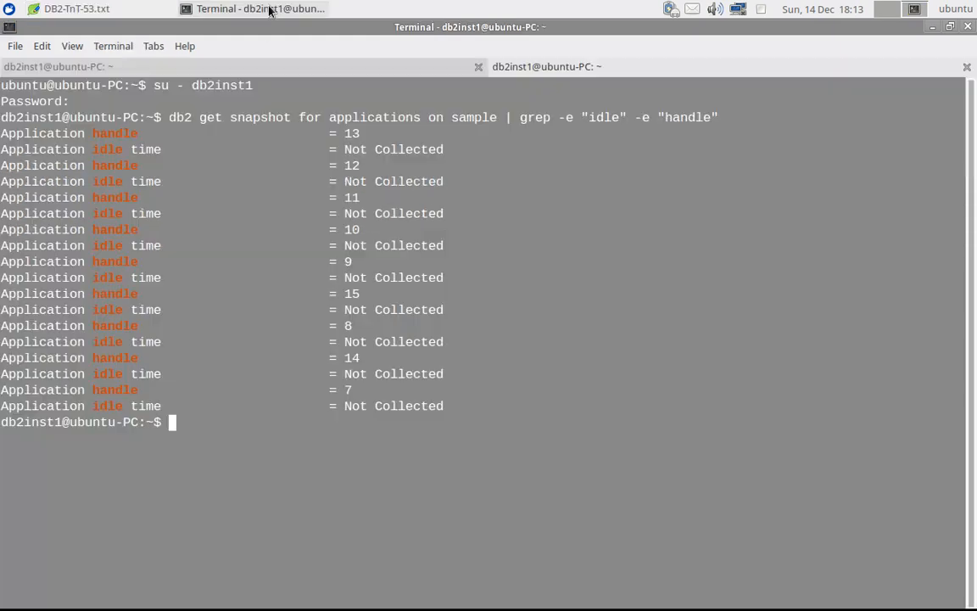
mouse_move(535, 353)
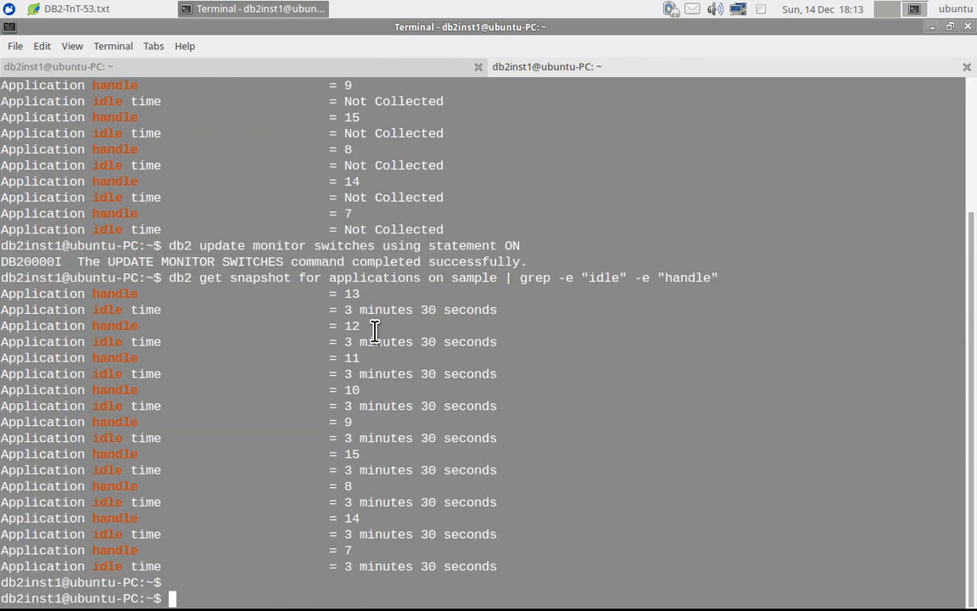
mouse_move(427, 405)
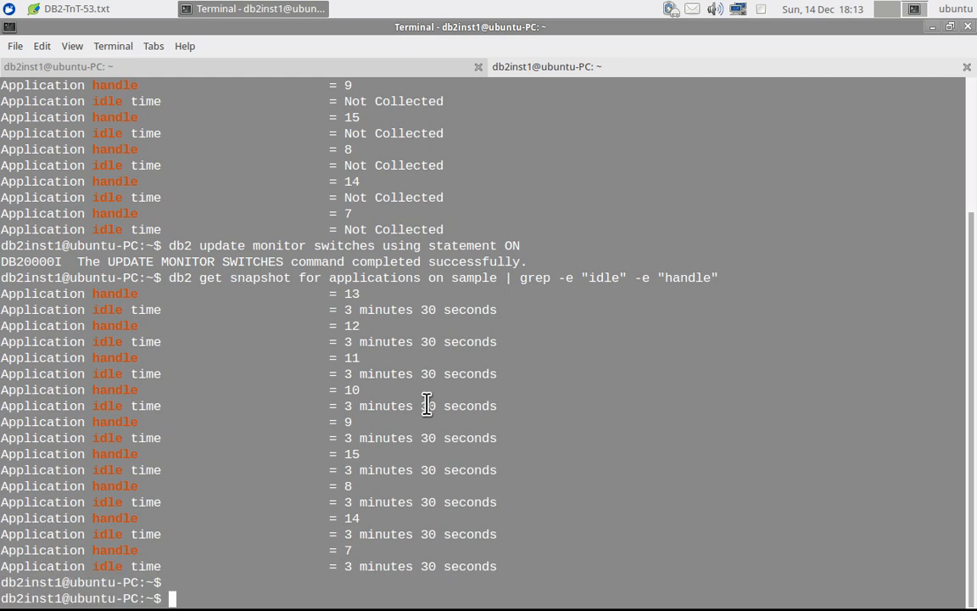
mouse_move(270, 293)
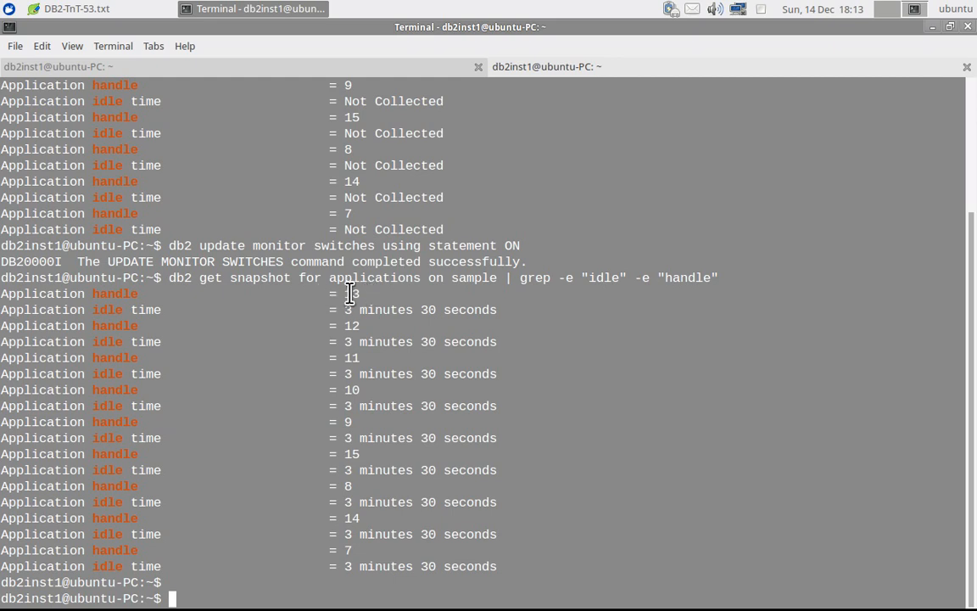
mouse_move(547, 405)
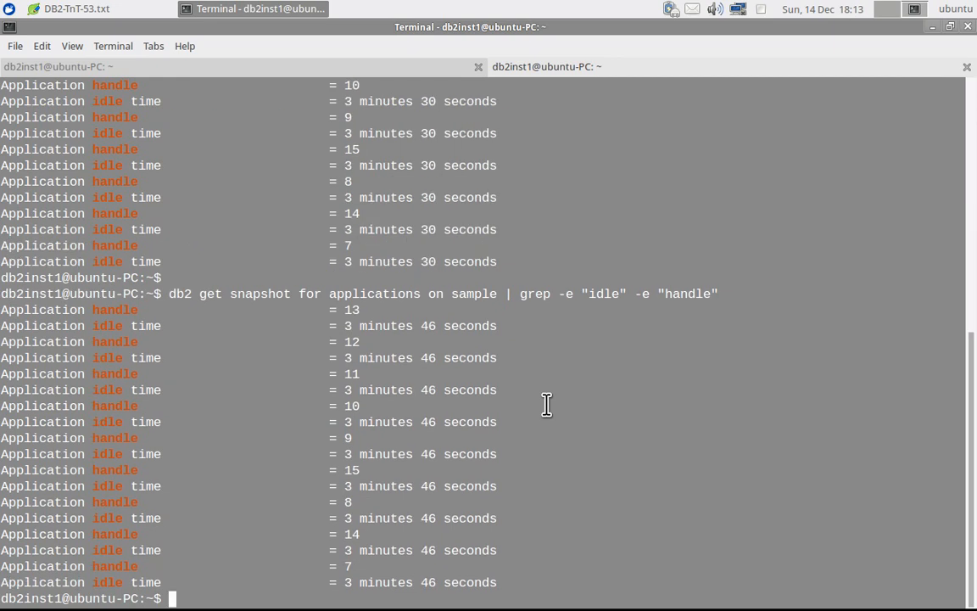
mouse_move(547, 406)
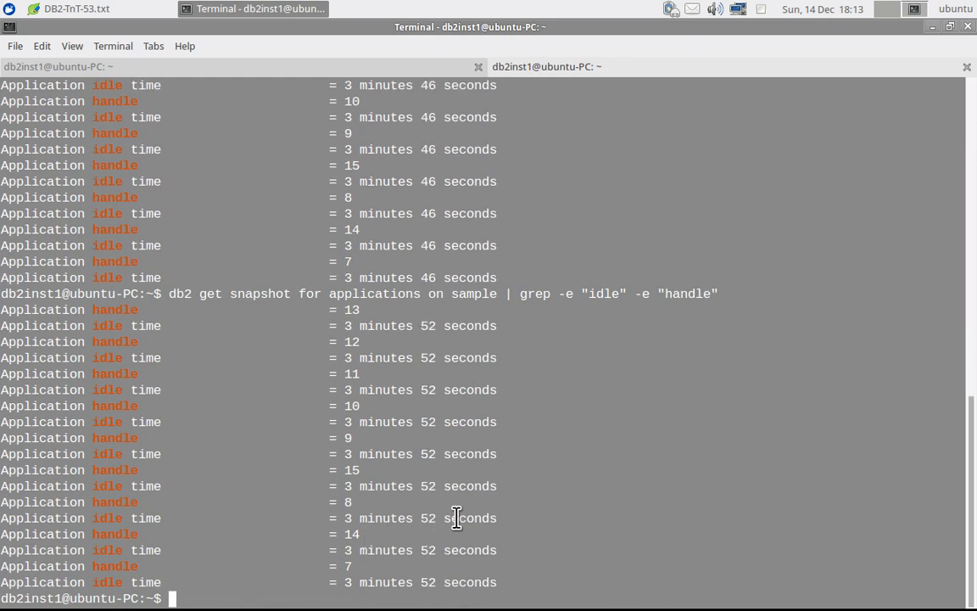
mouse_move(133, 34)
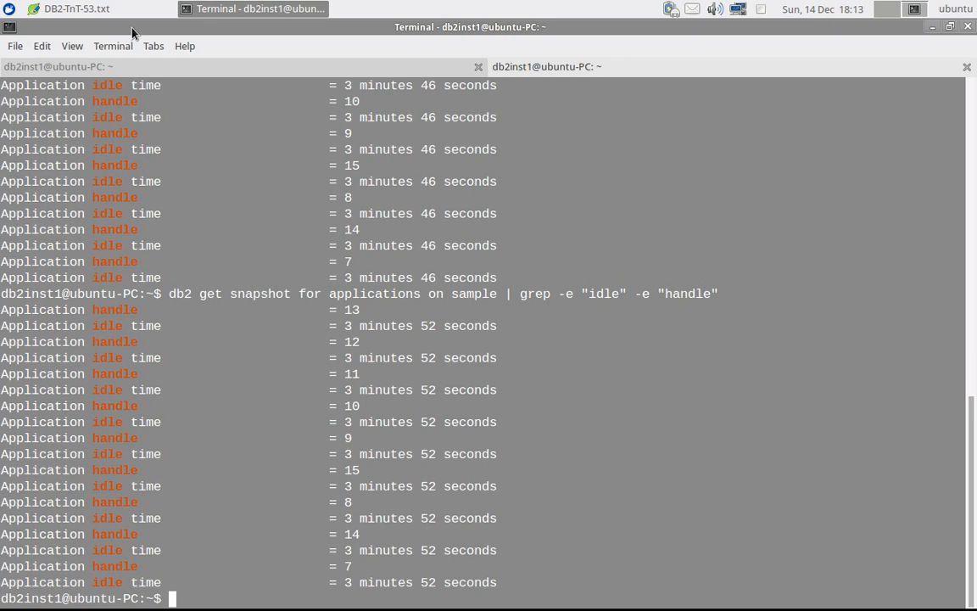
Step: Run the MON_GET_CONNECTION query from the notes, showing handle 7 idle 72 seconds in UOWWAIT
left_click(76, 7)
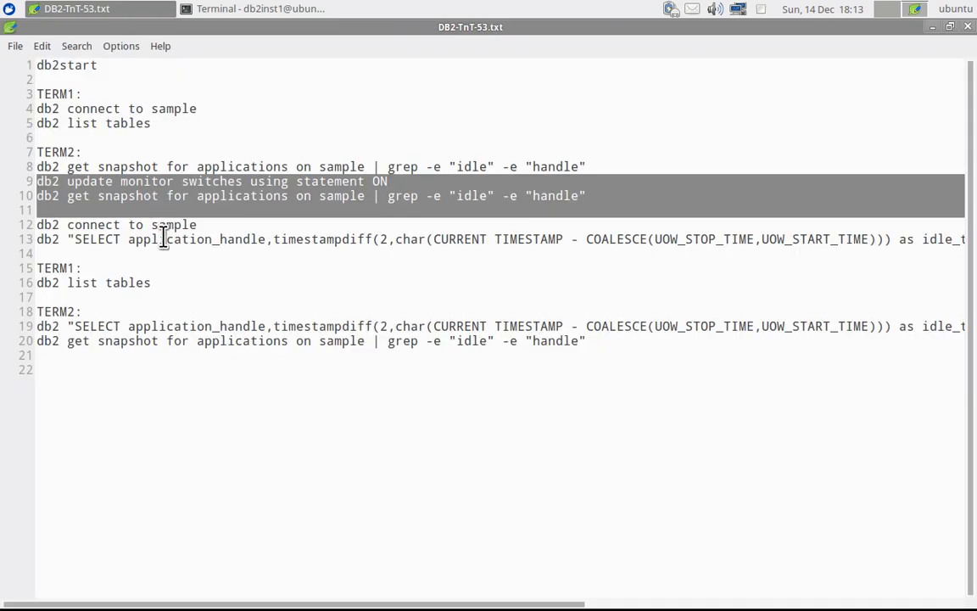
left_click(210, 239)
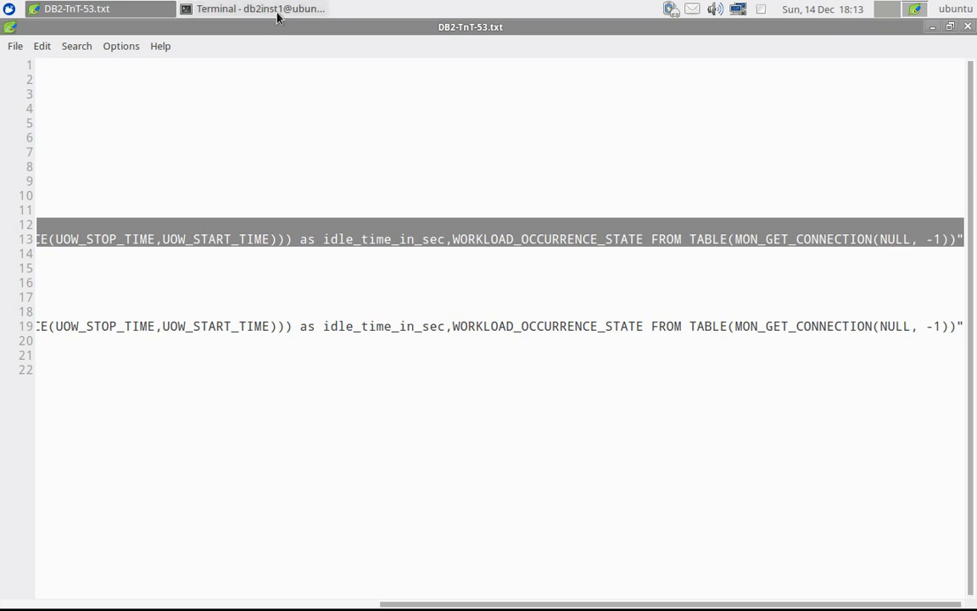
left_click(246, 10)
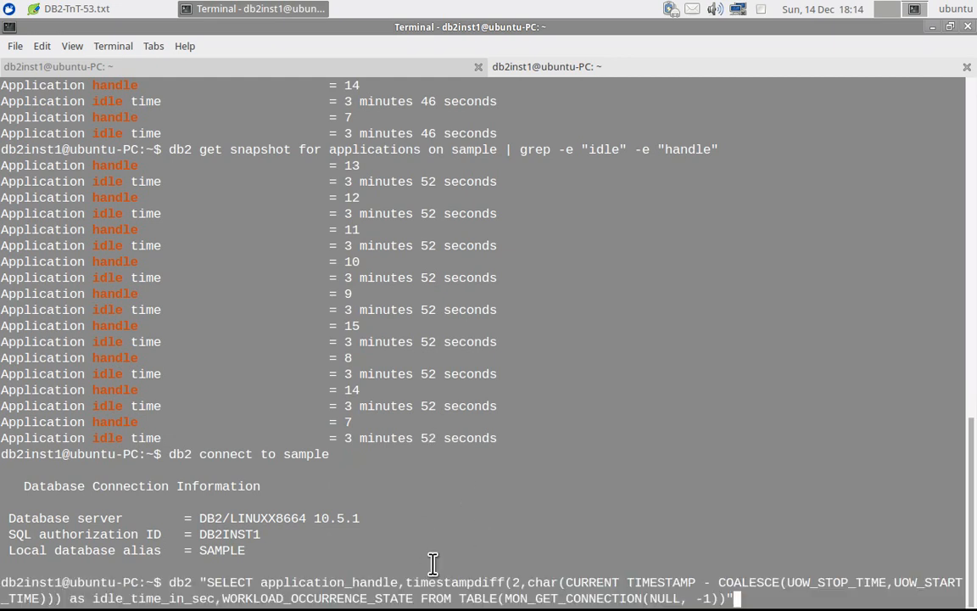
key("Return")
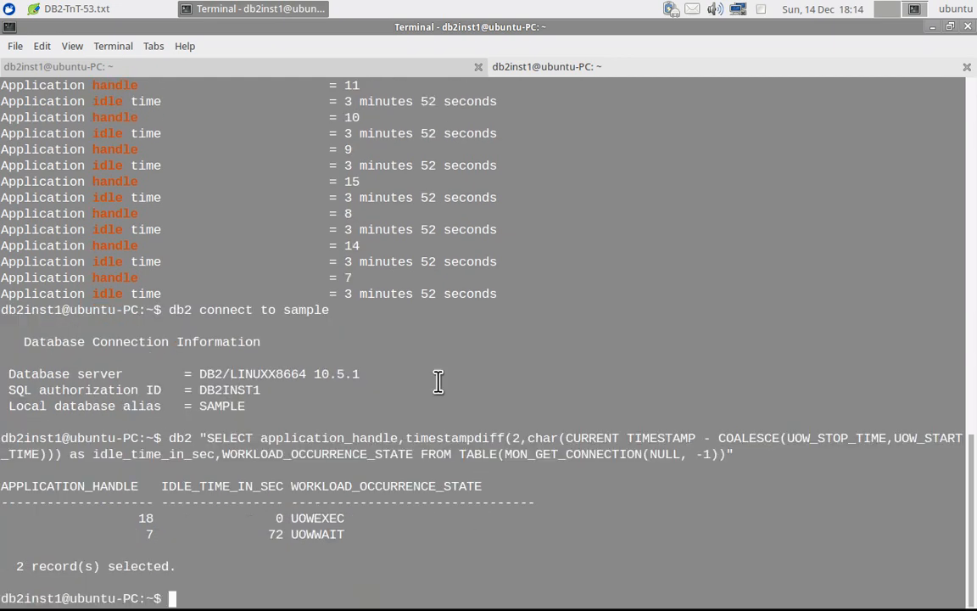
mouse_move(292, 517)
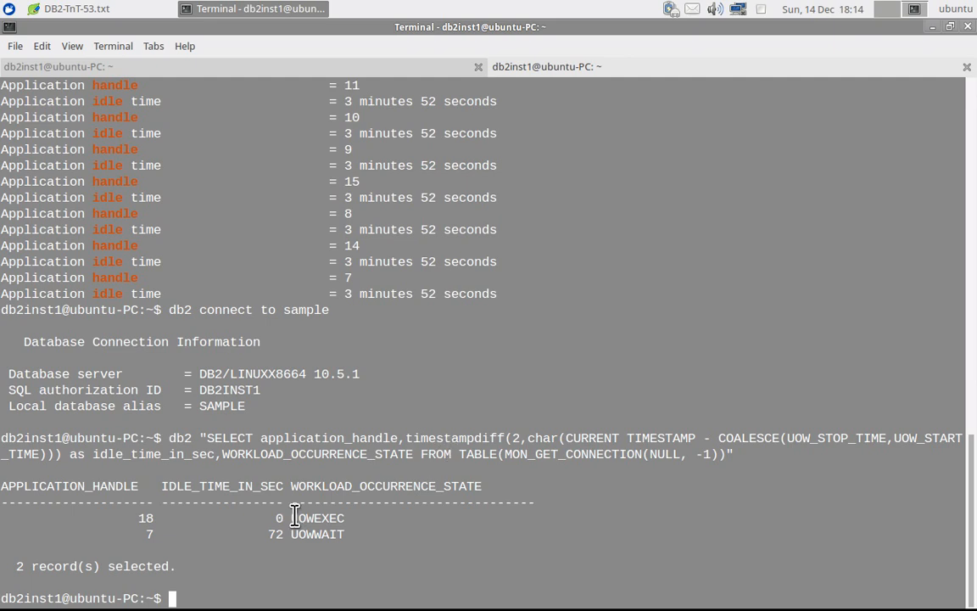
mouse_move(278, 535)
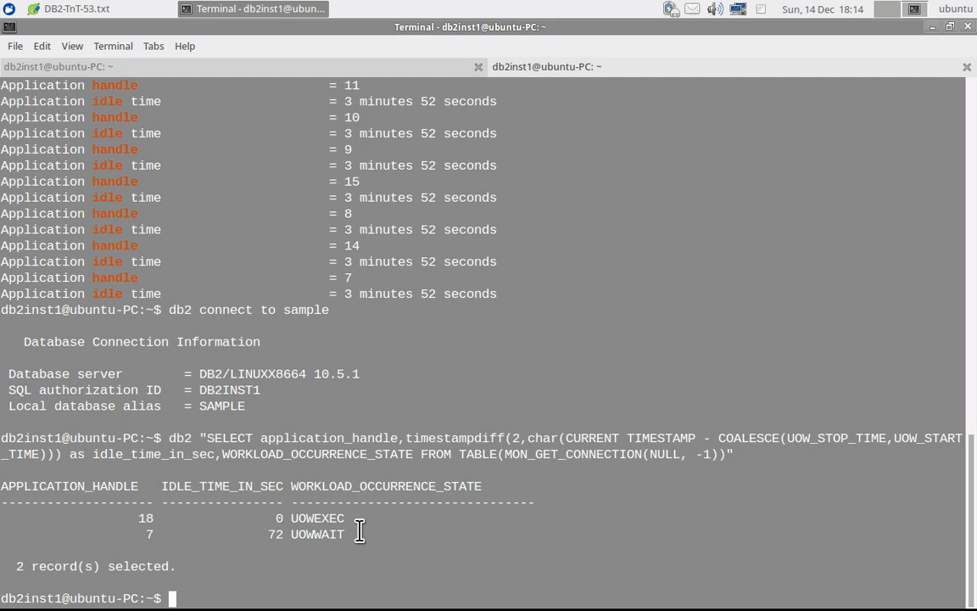
mouse_move(281, 534)
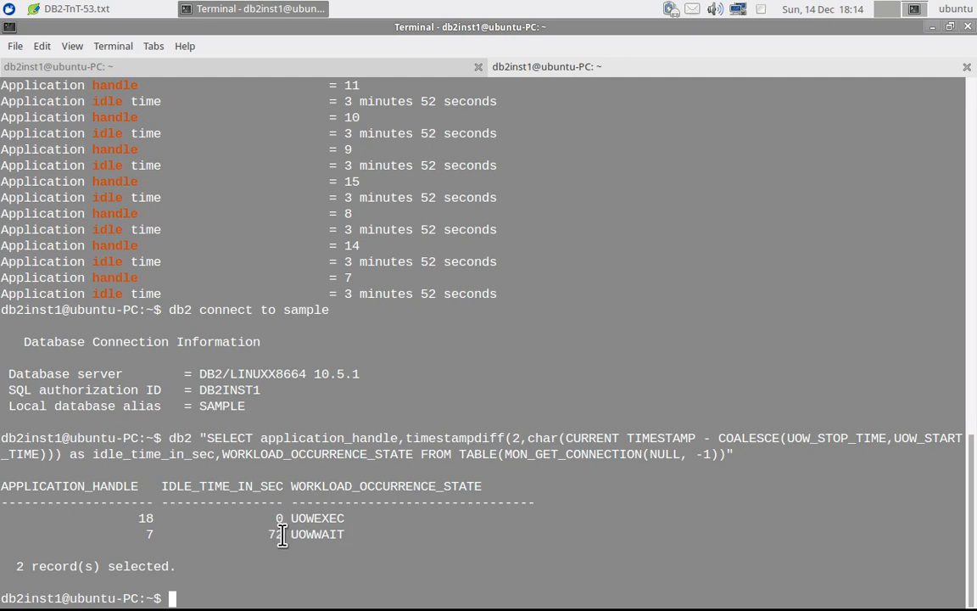
mouse_move(333, 535)
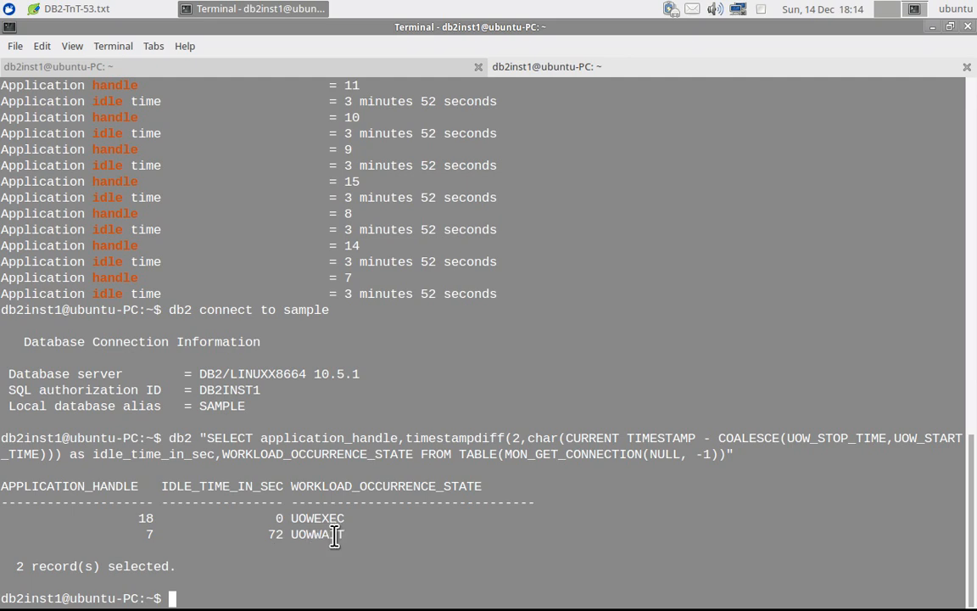
mouse_move(334, 518)
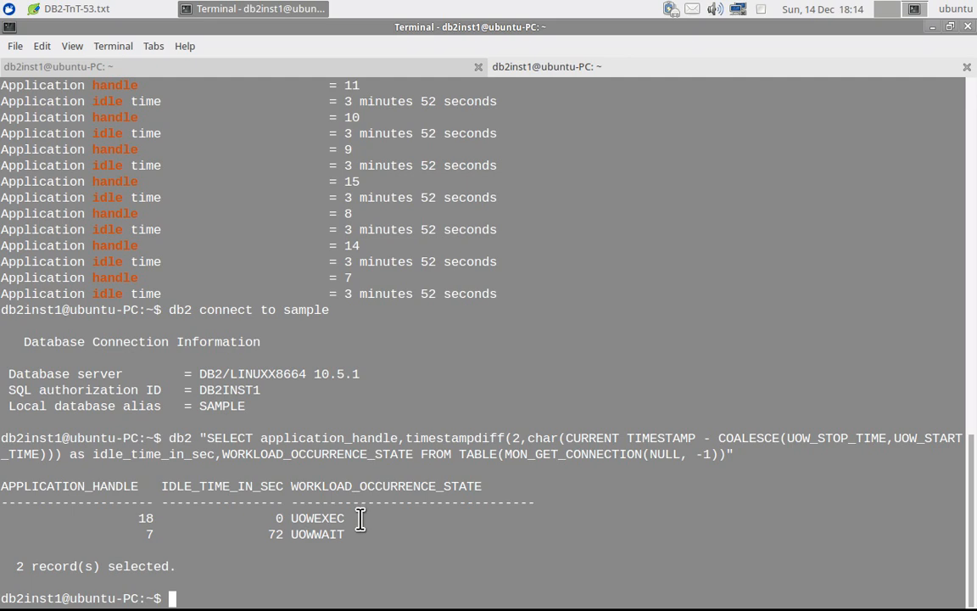
mouse_move(312, 535)
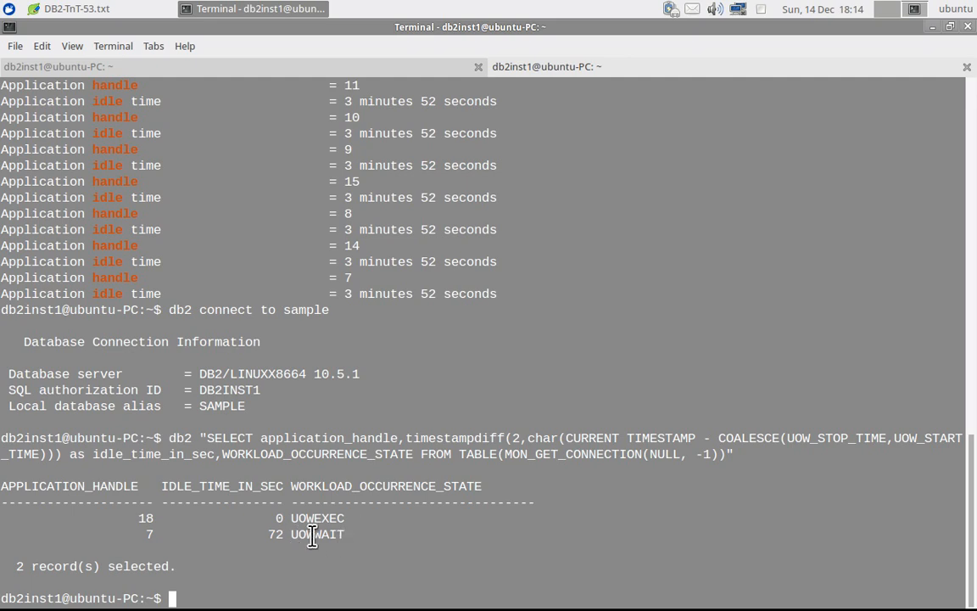
mouse_move(338, 535)
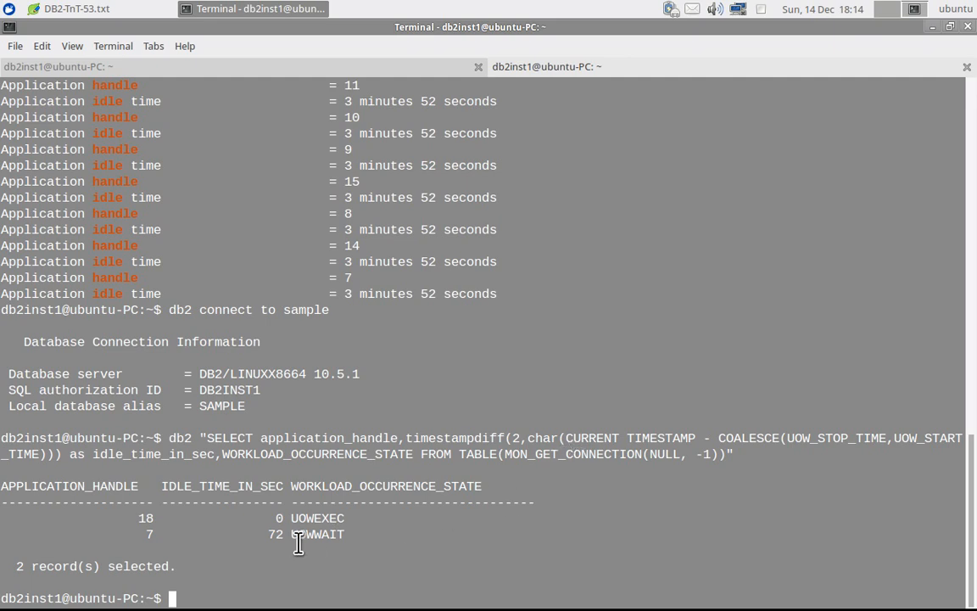
mouse_move(307, 535)
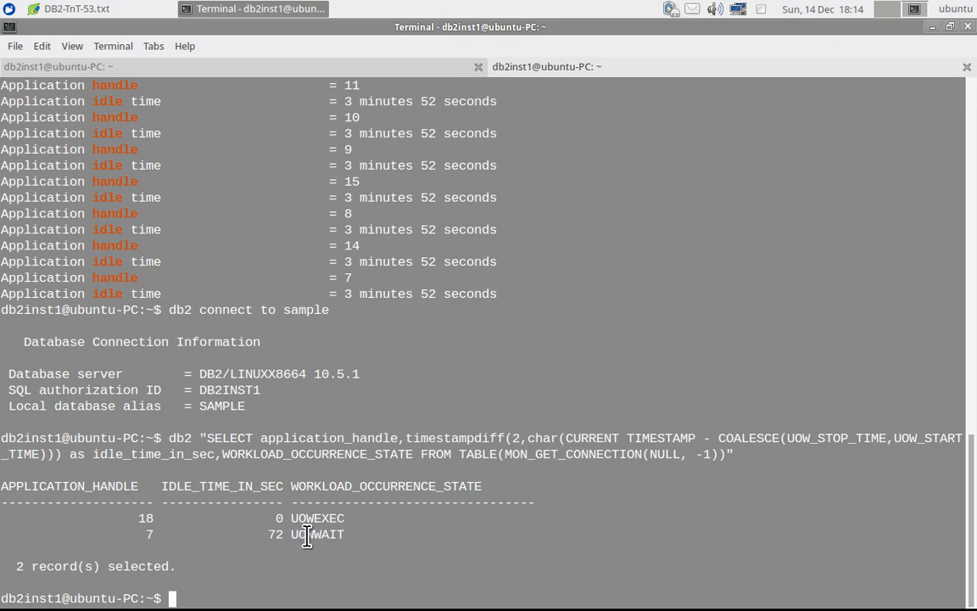
mouse_move(476, 557)
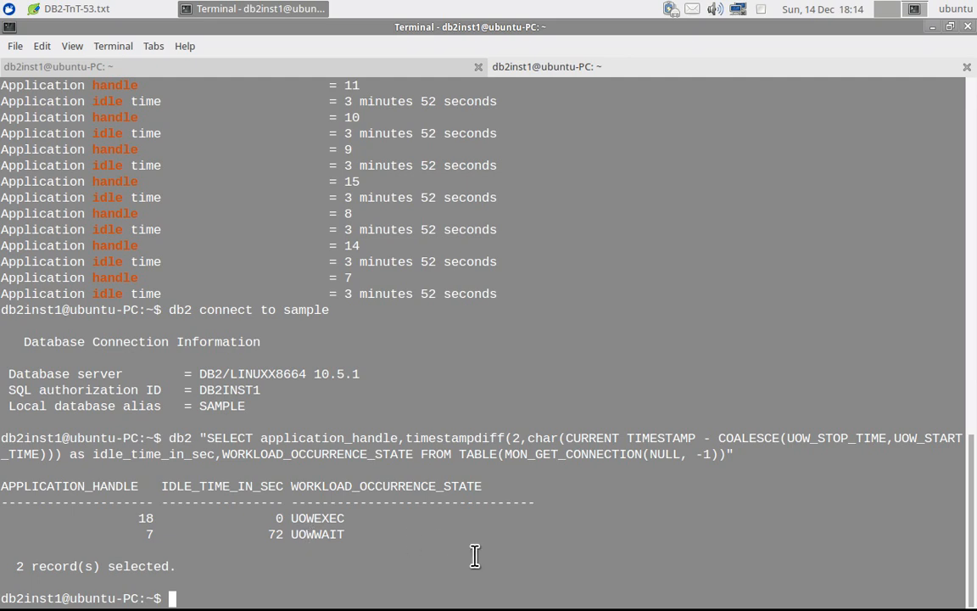
mouse_move(143, 536)
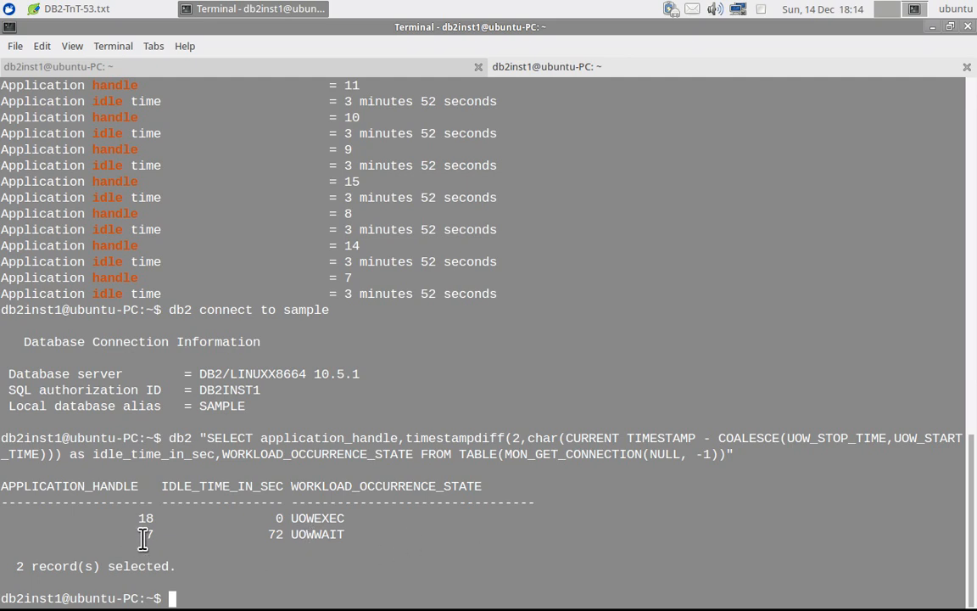
mouse_move(356, 590)
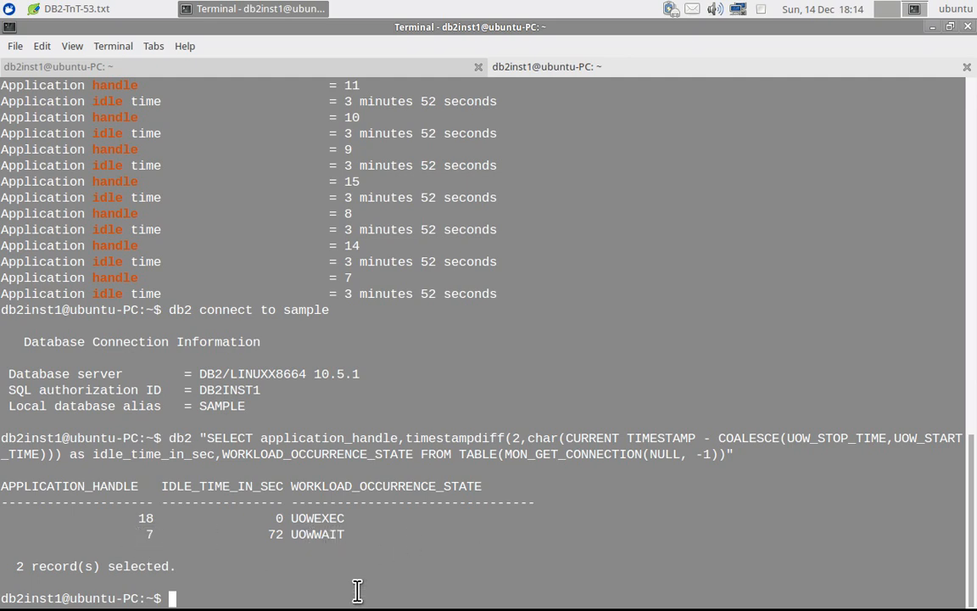
Step: Bring the DB2-TnT-53.txt notes back to the front after reviewing the query output
left_click(76, 9)
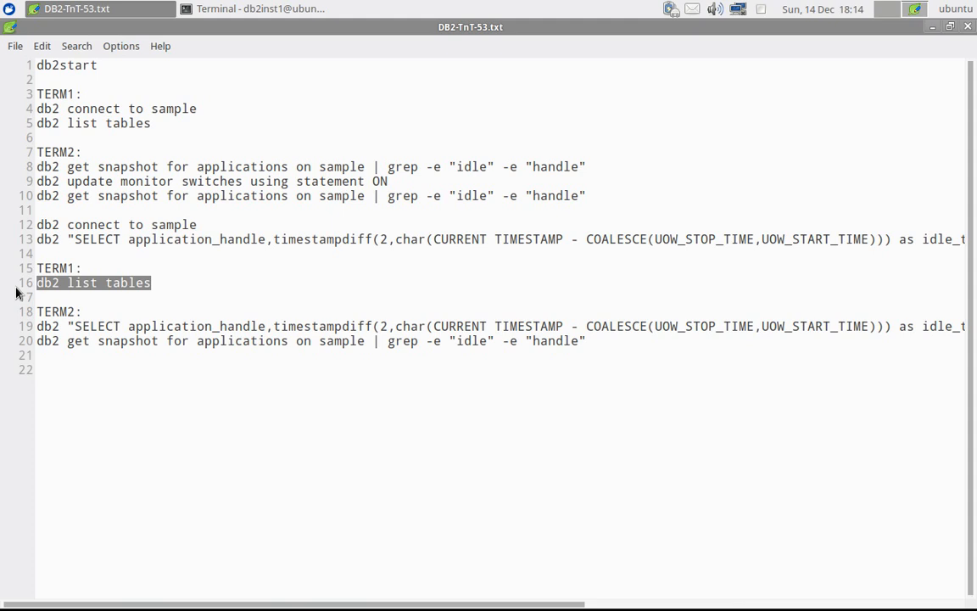
Step: Run 'db2 list tables' again in the first session, listing STAFF, then return to the notes
left_click(255, 10)
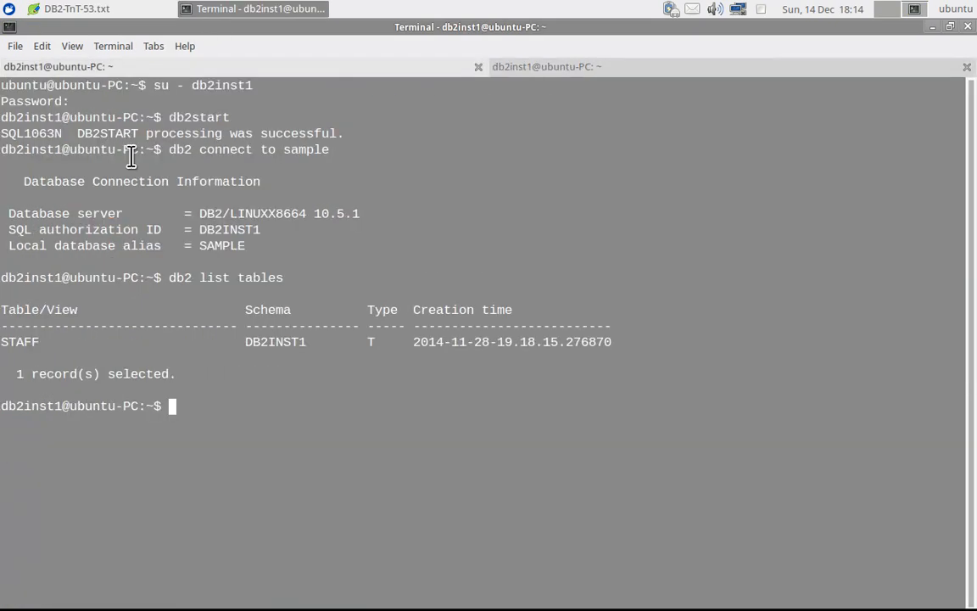
type("db2 list tables")
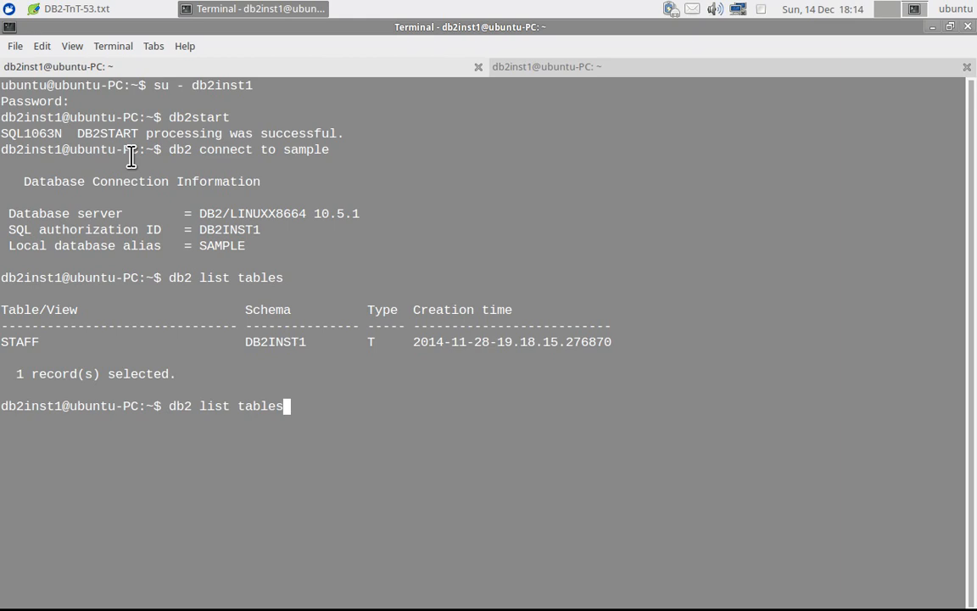
key("Return")
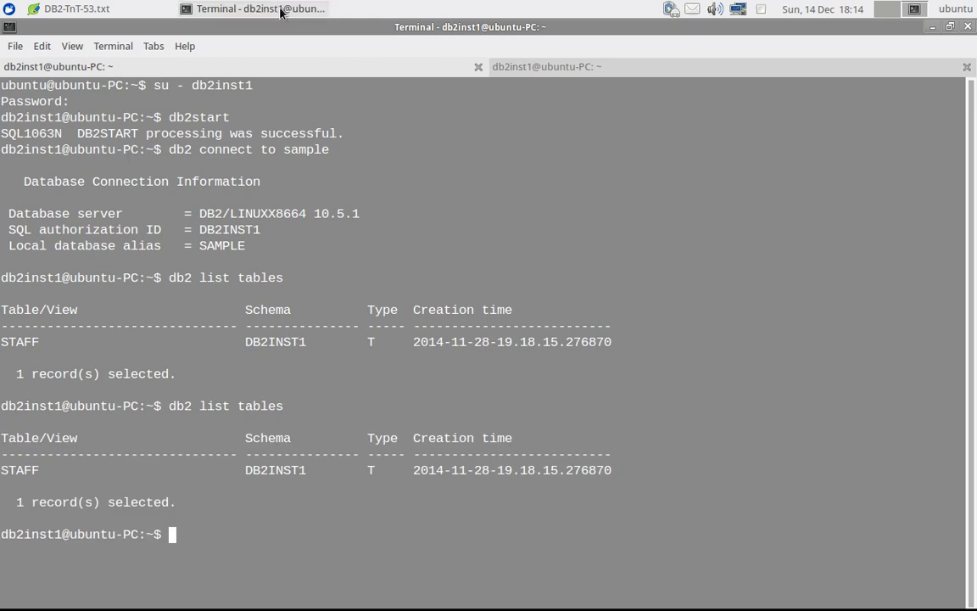
mouse_move(280, 12)
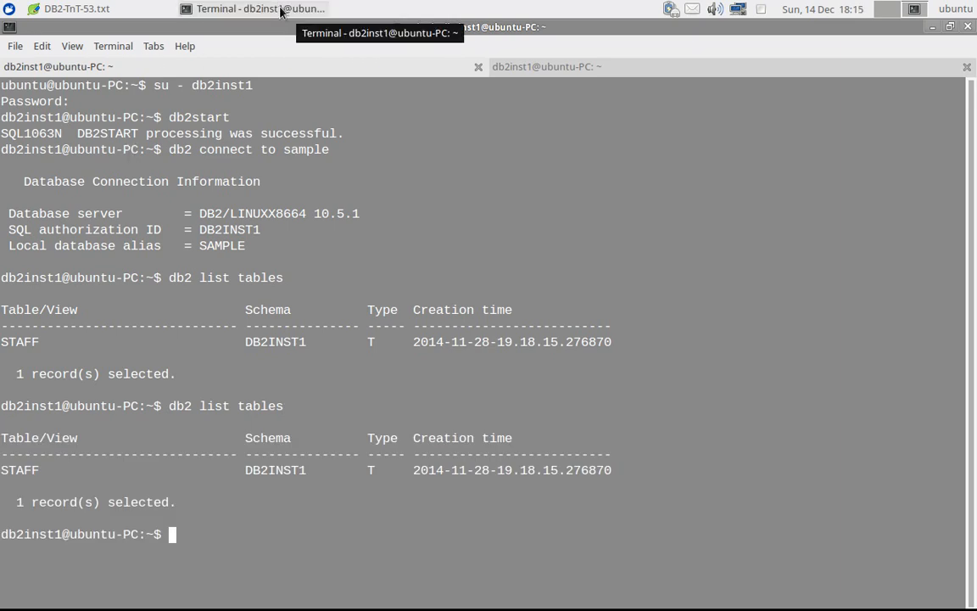
left_click(76, 9)
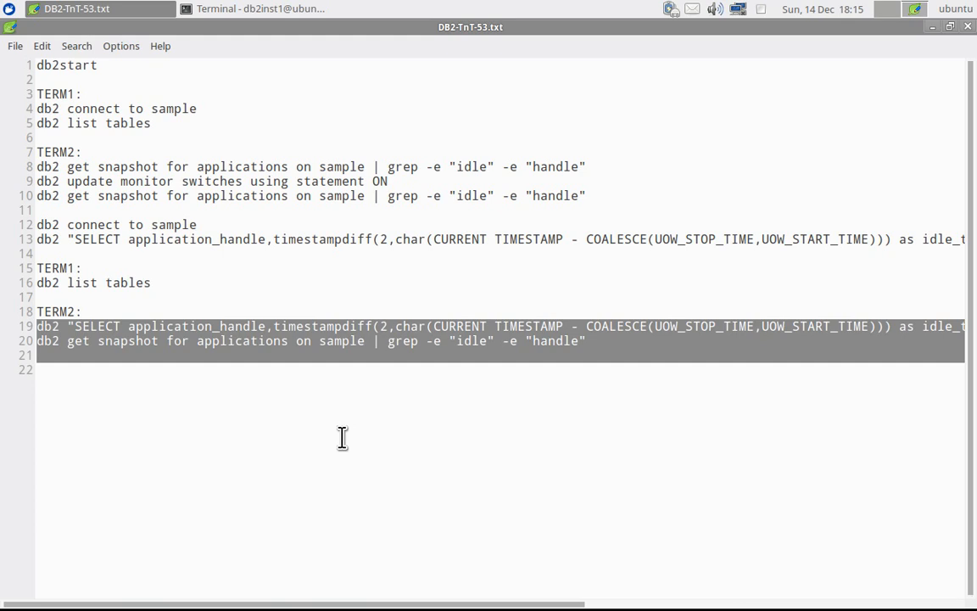
Step: Rerun the snapshot and MON_GET_CONNECTION in the second session, both showing application 7 idle about 29 seconds
left_click(251, 9)
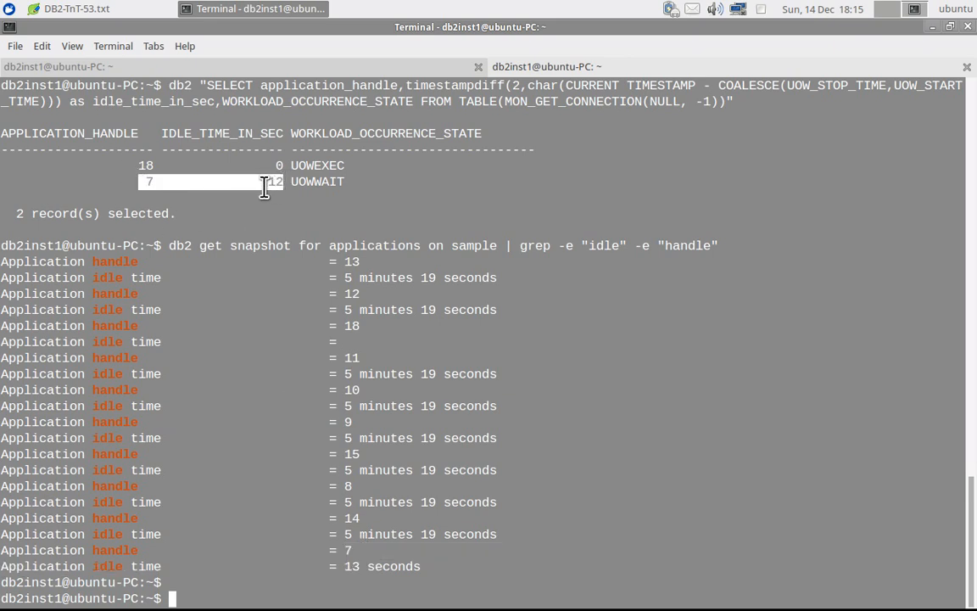
mouse_move(143, 185)
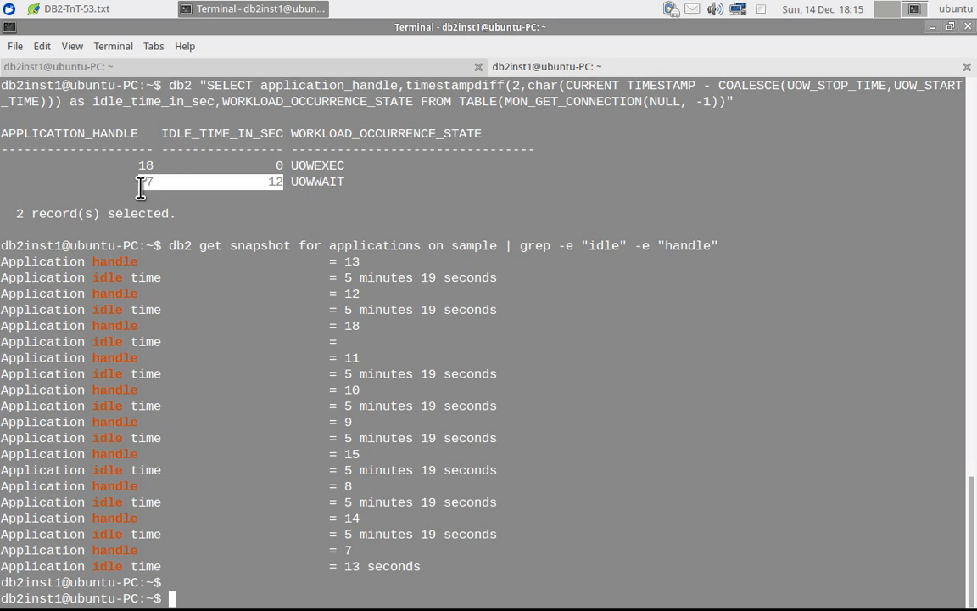
mouse_move(355, 581)
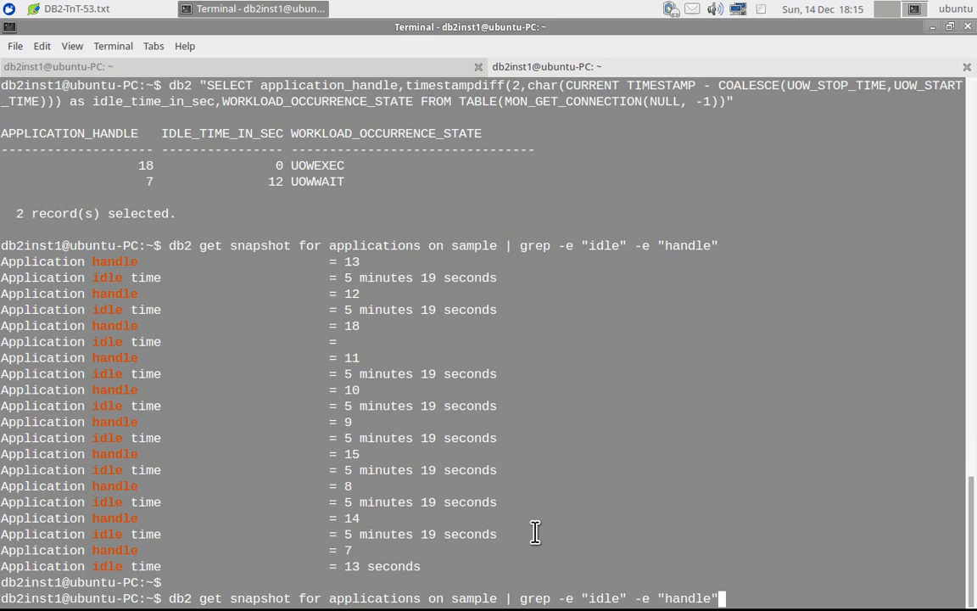
key("Return")
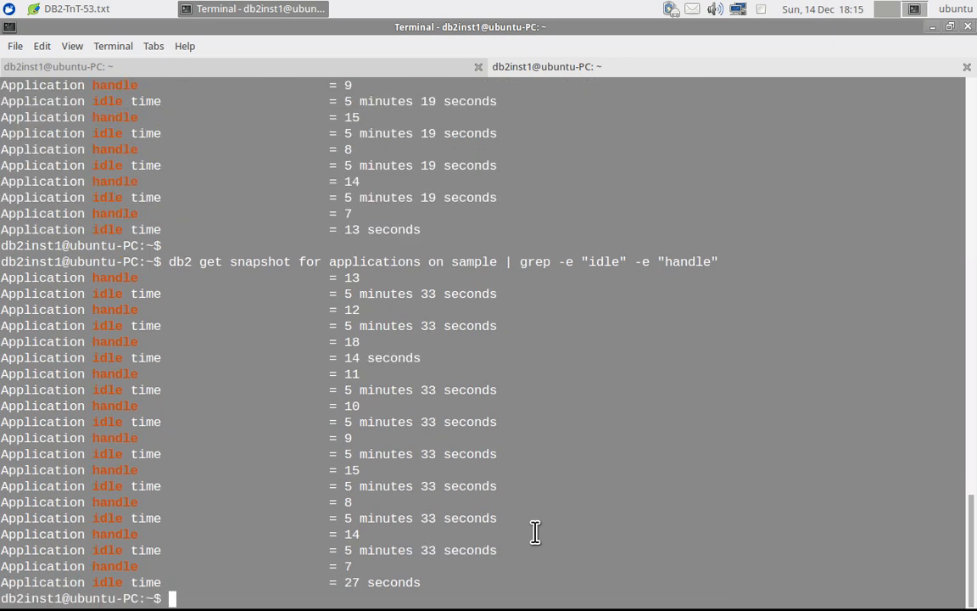
key("Return")
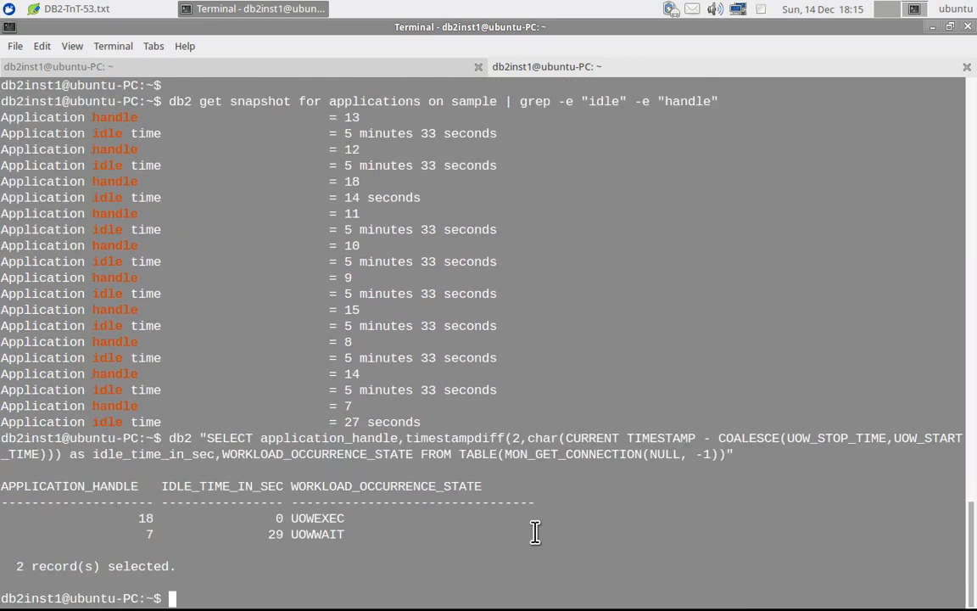
mouse_move(275, 533)
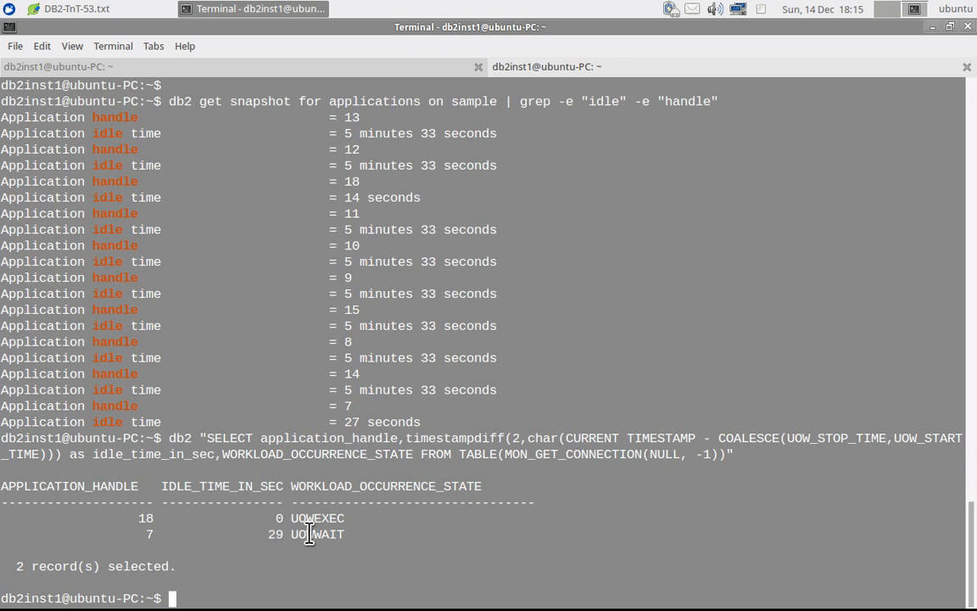
left_click(76, 14)
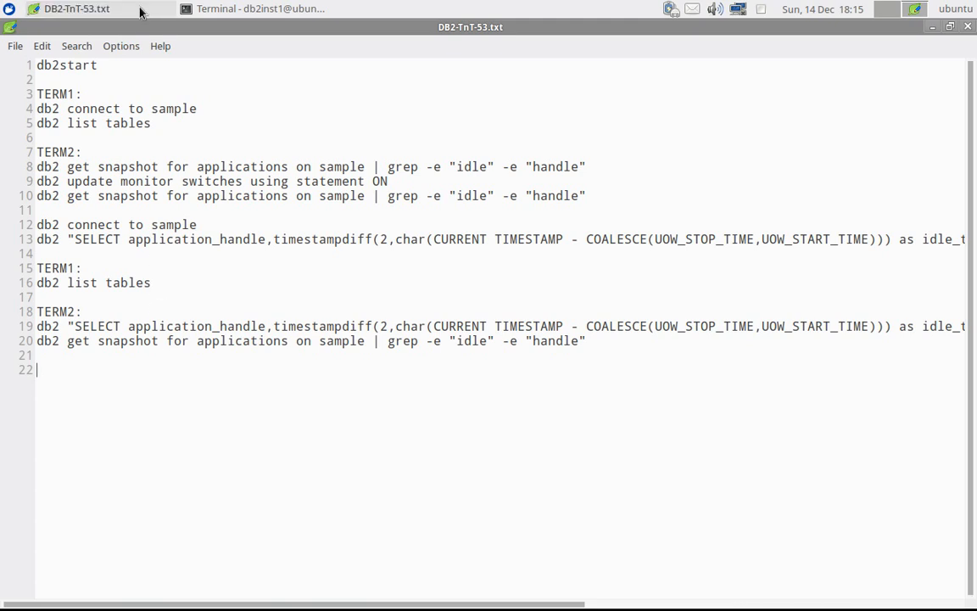
Step: Run db2 +c "select * from staff fetch first 10 rows only" in the first session, leaving it uncommitted
left_click(238, 10)
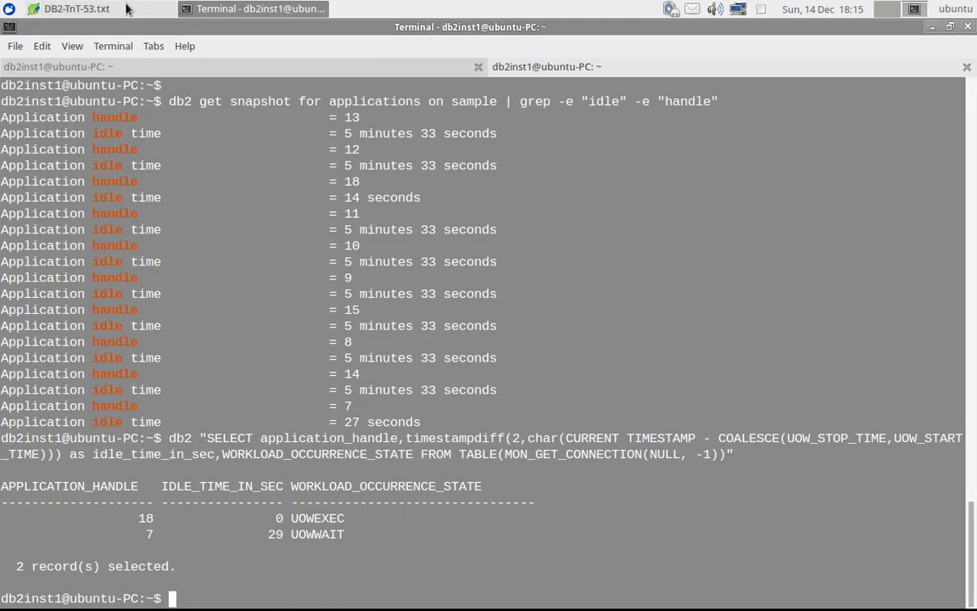
mouse_move(78, 144)
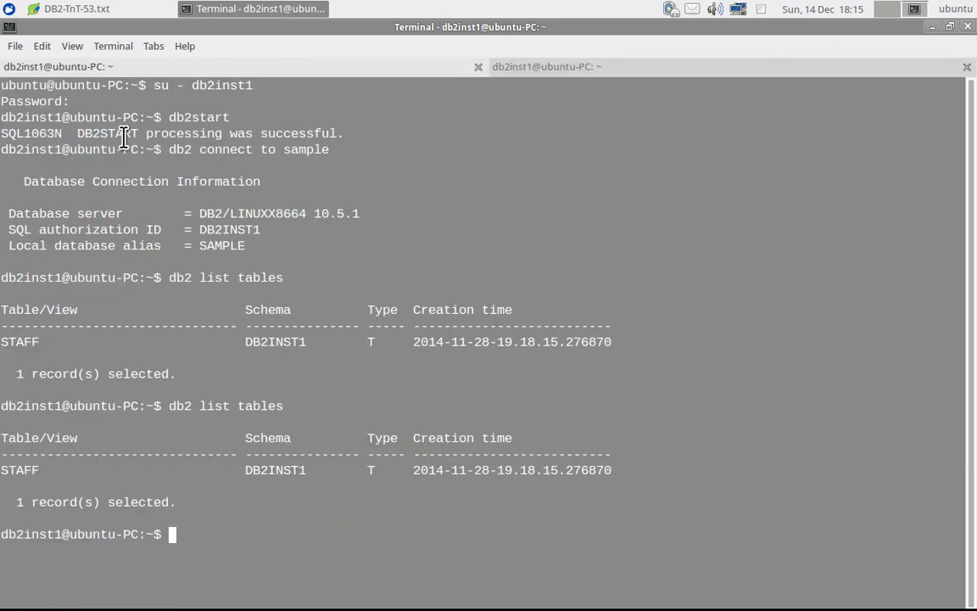
type("db2 +c")
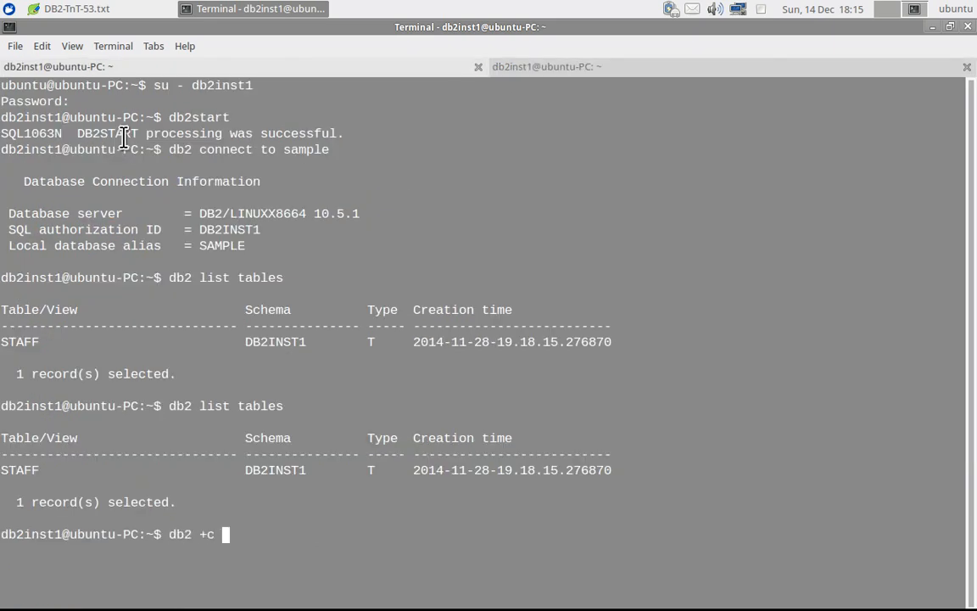
type("\"select")
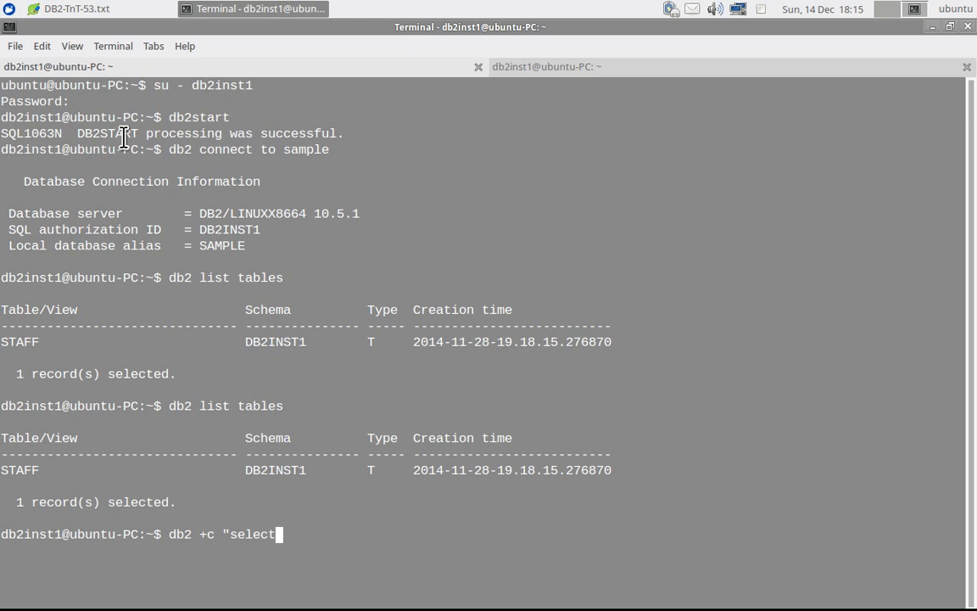
type("\" \"")
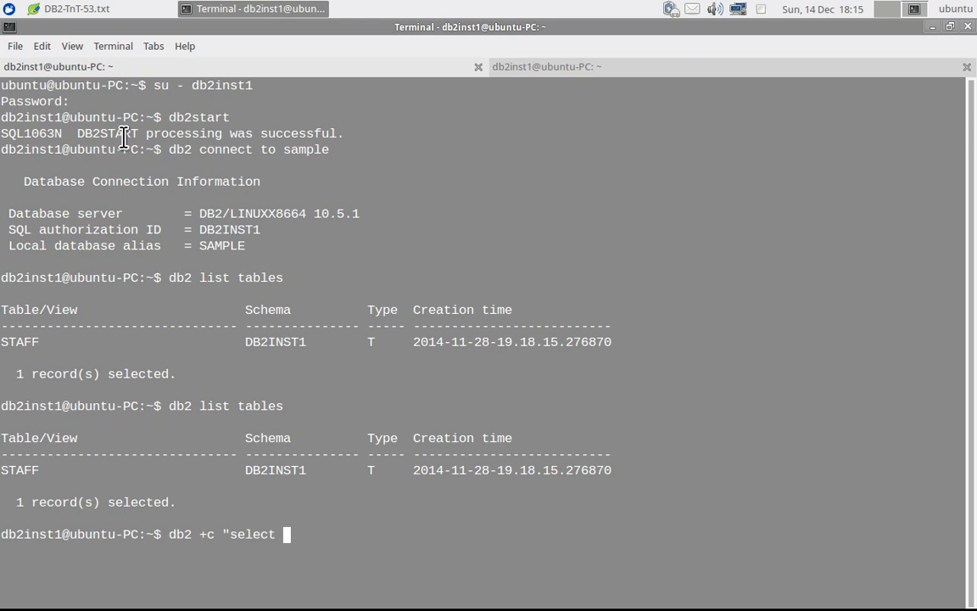
type("* from staff fetch first 10 ro")
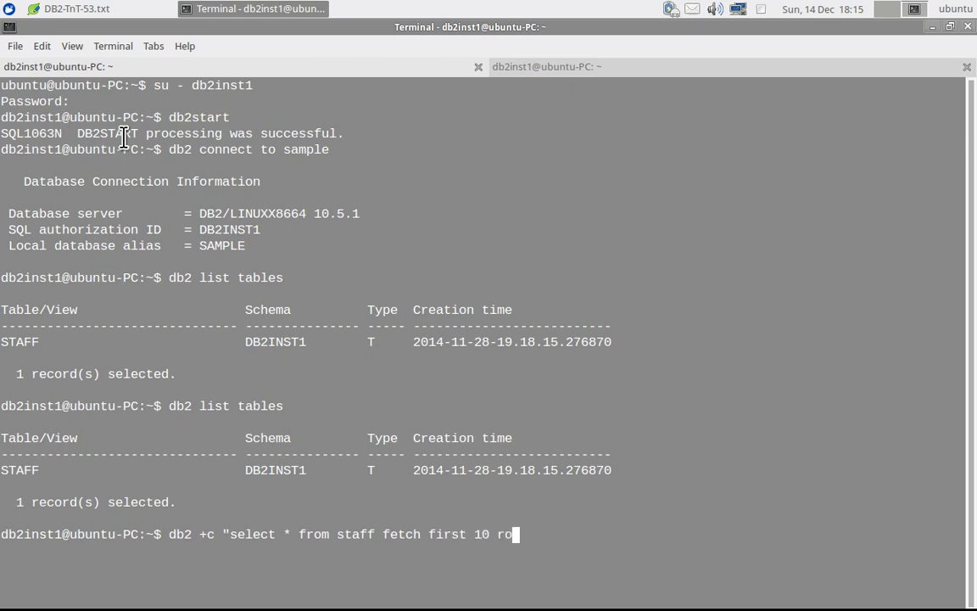
type("ws only")
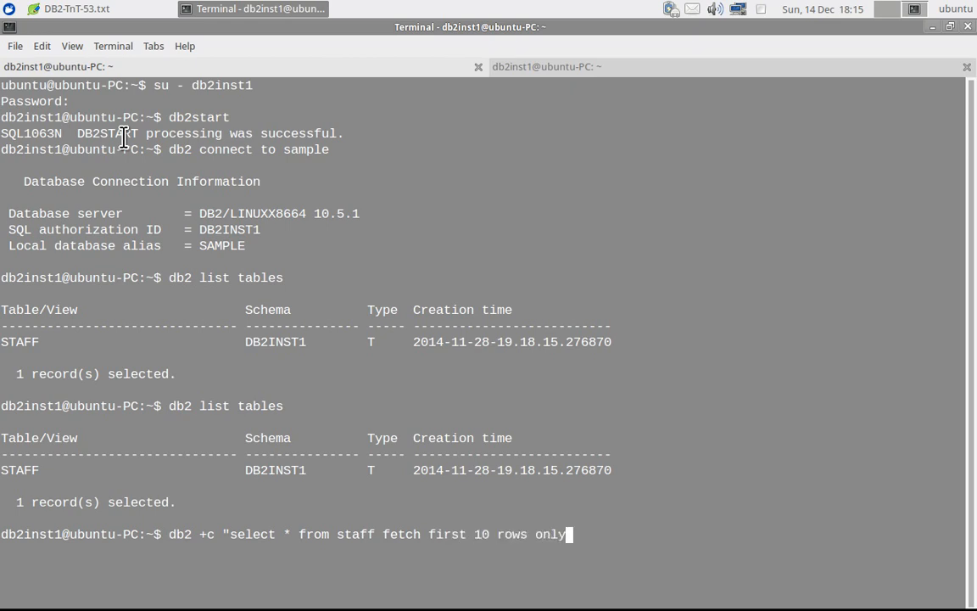
key("Return")
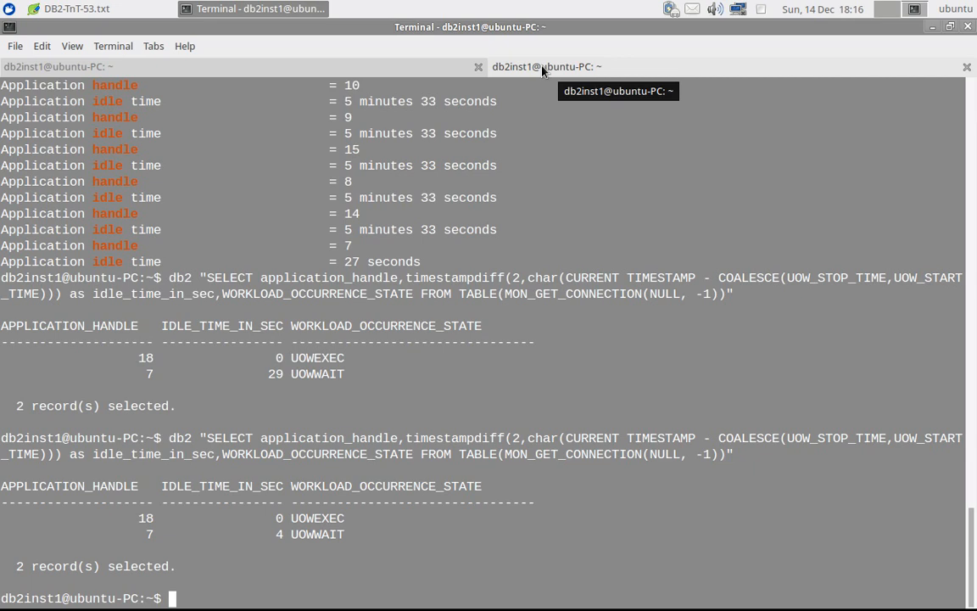
mouse_move(835, 441)
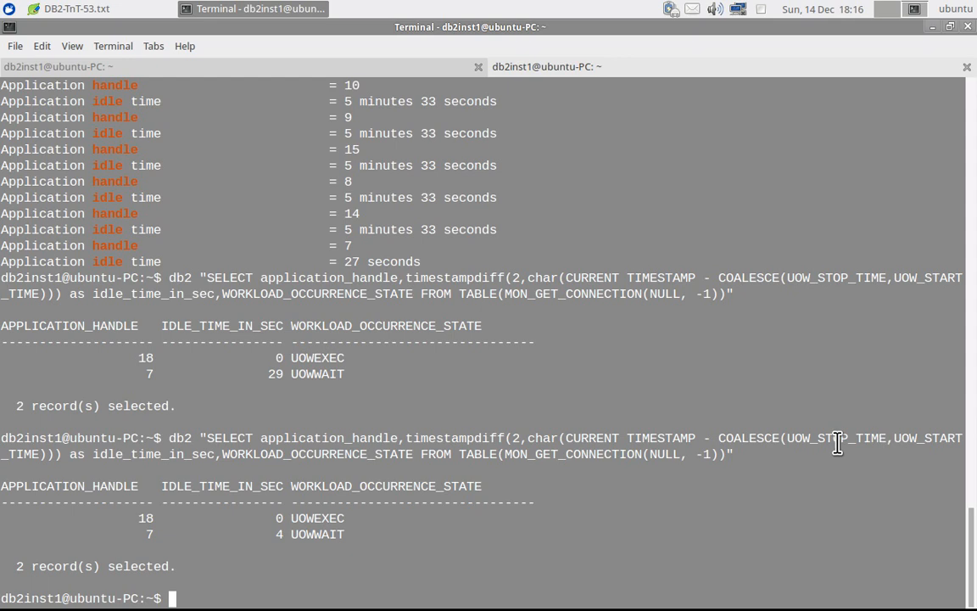
mouse_move(931, 441)
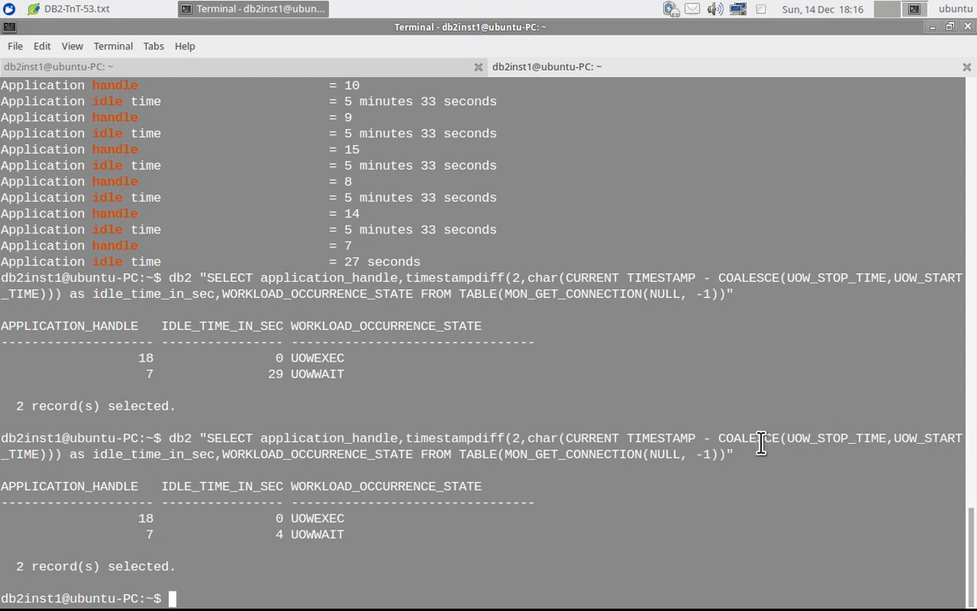
mouse_move(854, 438)
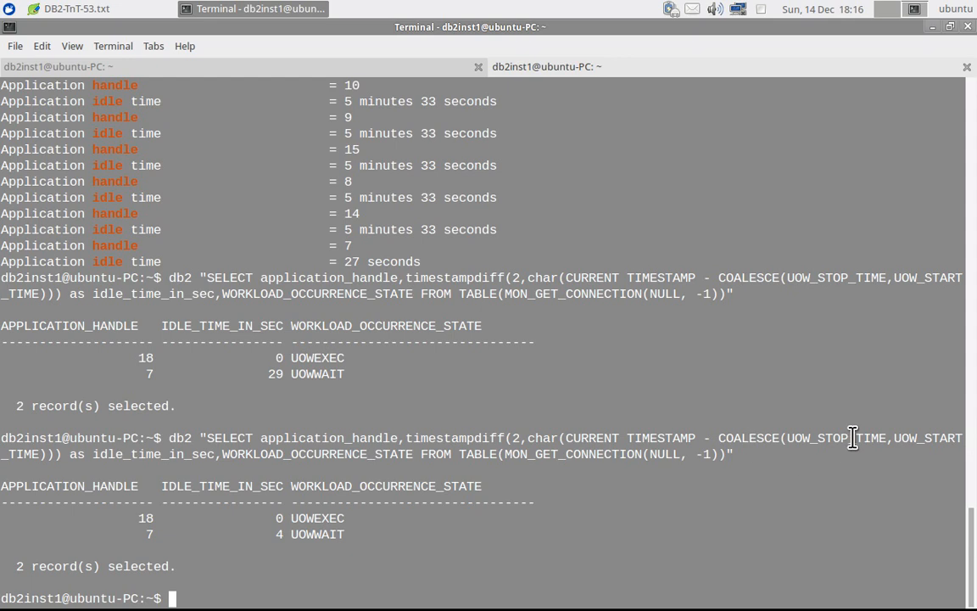
mouse_move(852, 436)
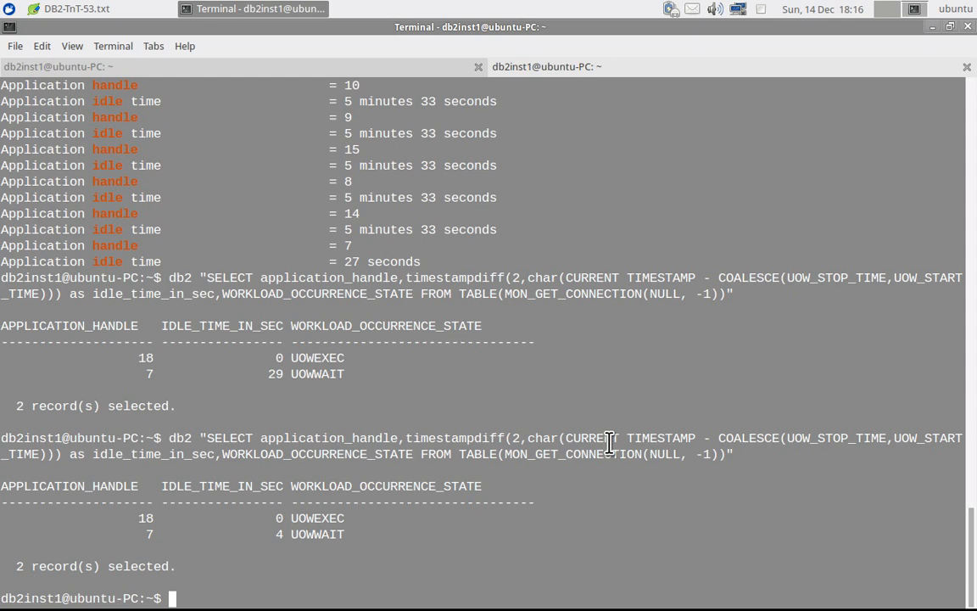
mouse_move(592, 526)
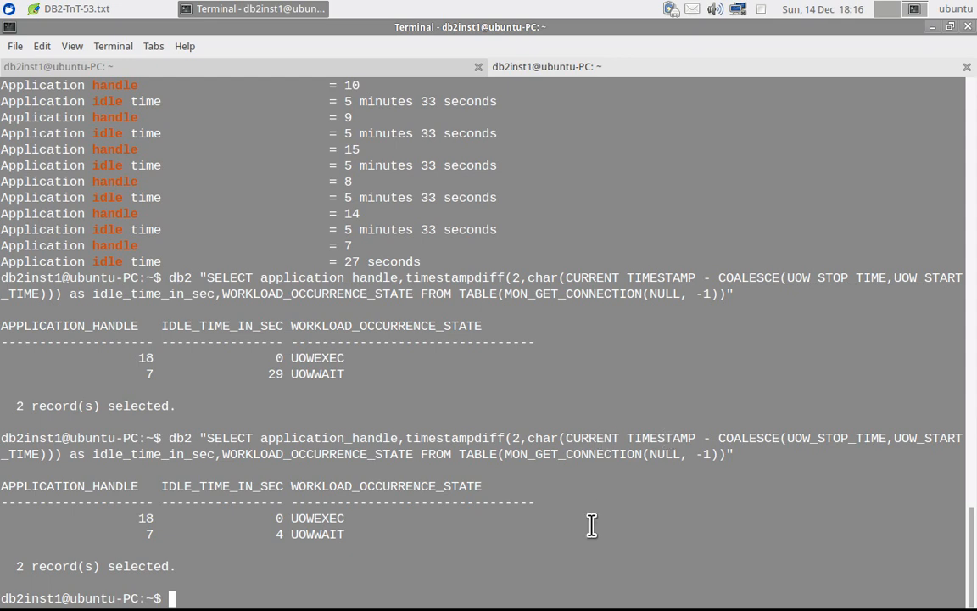
mouse_move(110, 97)
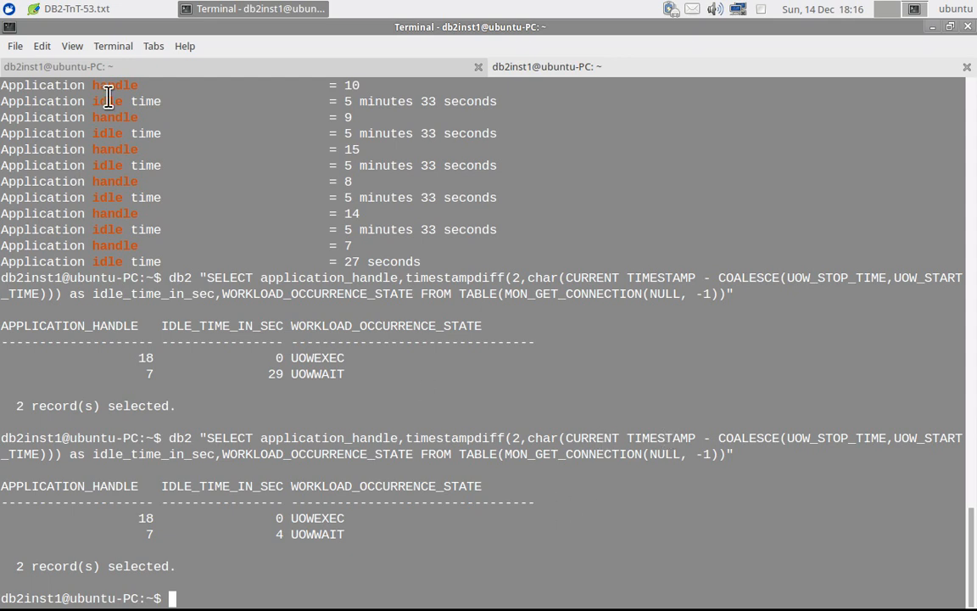